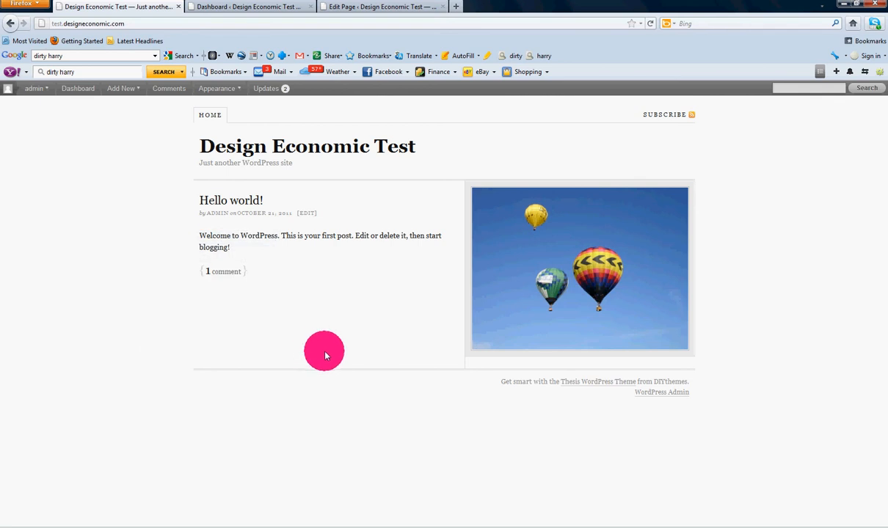
{"action": "mouse_move", "coordinate": [292, 352]}
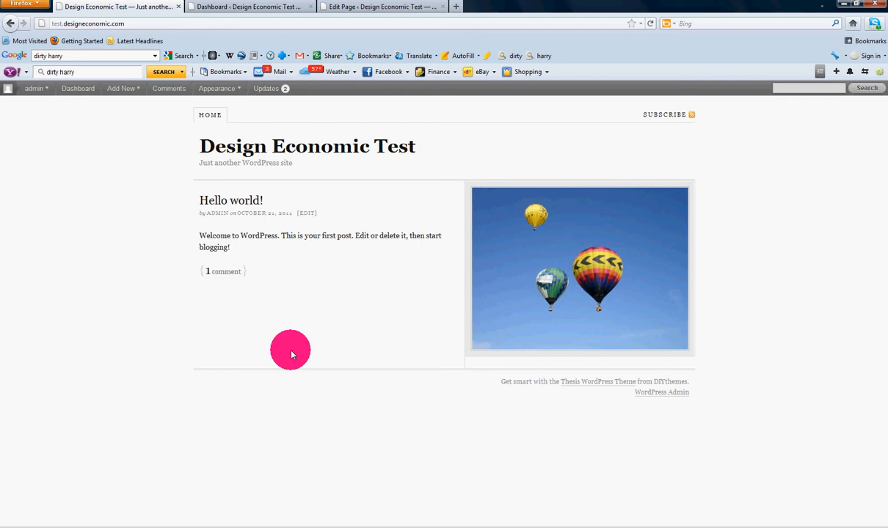
{"action": "mouse_move", "coordinate": [79, 277]}
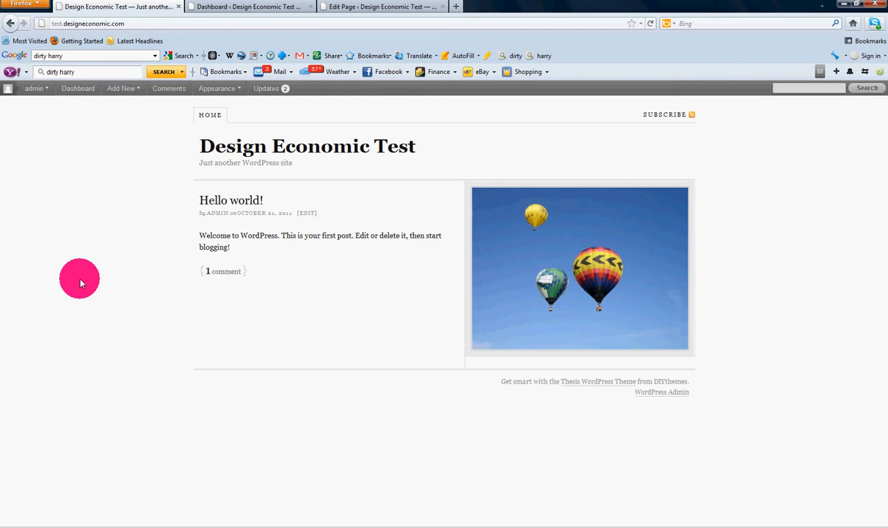
{"action": "mouse_move", "coordinate": [129, 134]}
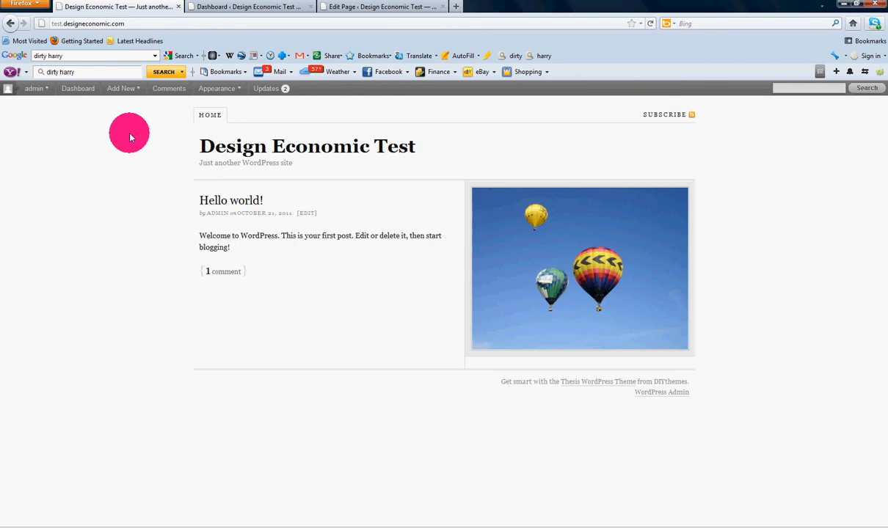
{"action": "mouse_move", "coordinate": [104, 328]}
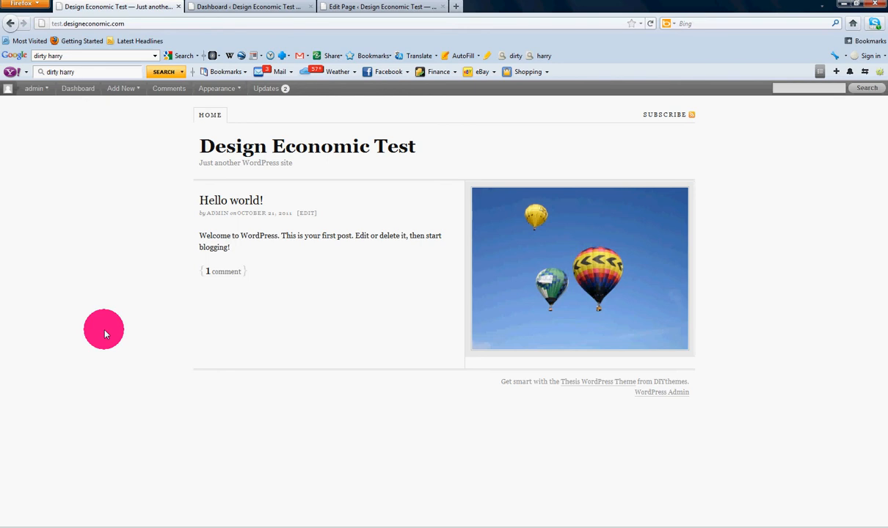
{"action": "mouse_move", "coordinate": [106, 317]}
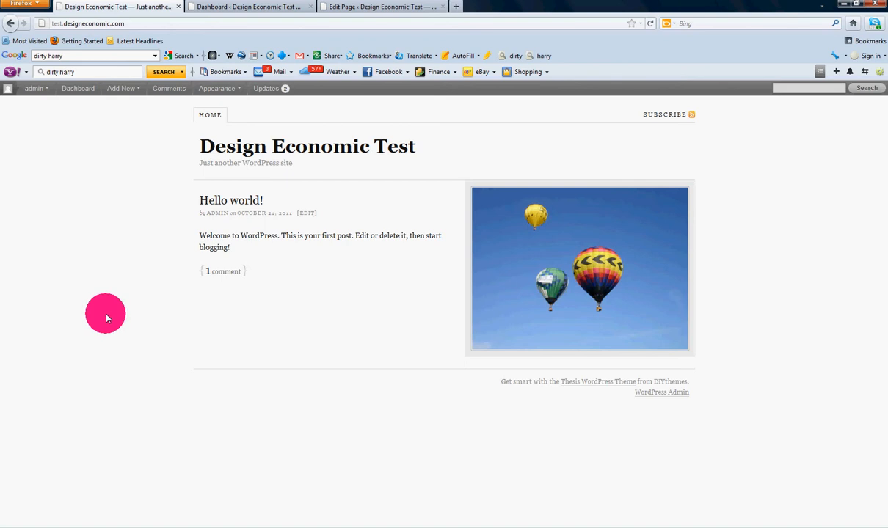
Step: Go to the admin dashboard and show the Installed Plugins list
{"action": "left_click", "coordinate": [78, 88]}
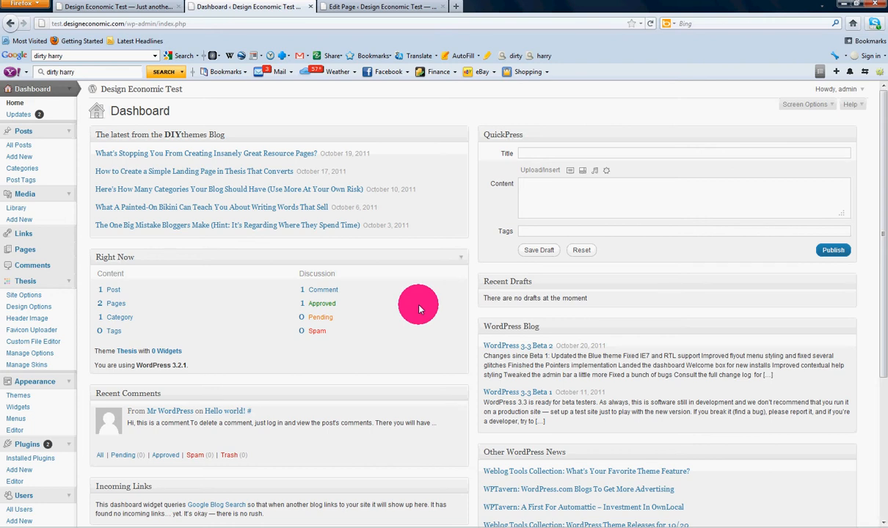
{"action": "scroll", "scroll_direction": "down", "scroll_amount": 3}
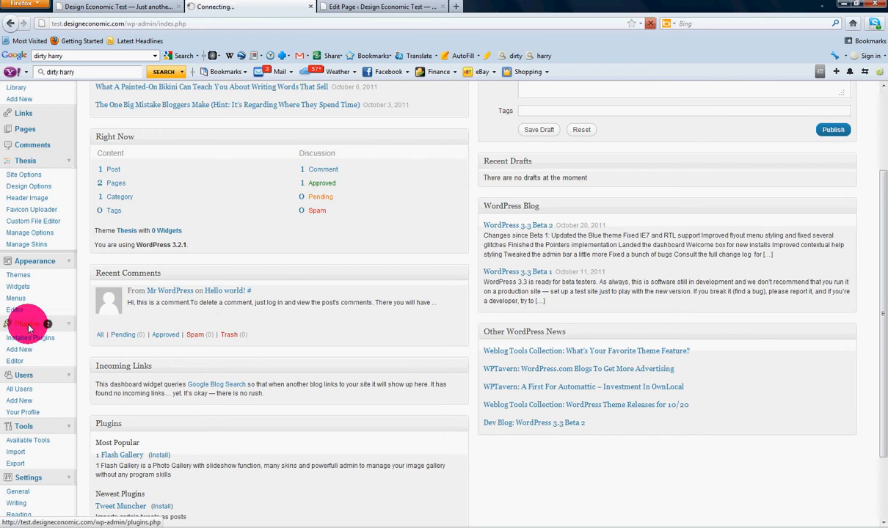
{"action": "left_click", "coordinate": [30, 327]}
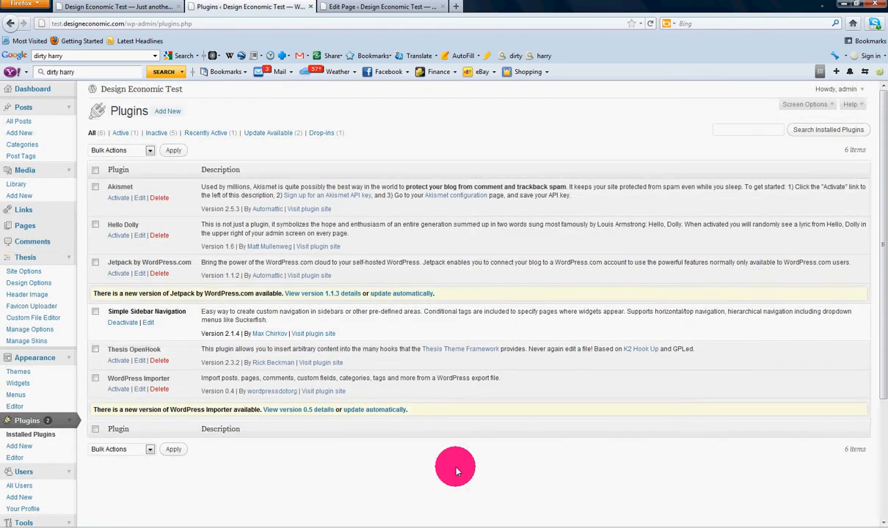
{"action": "mouse_move", "coordinate": [186, 325]}
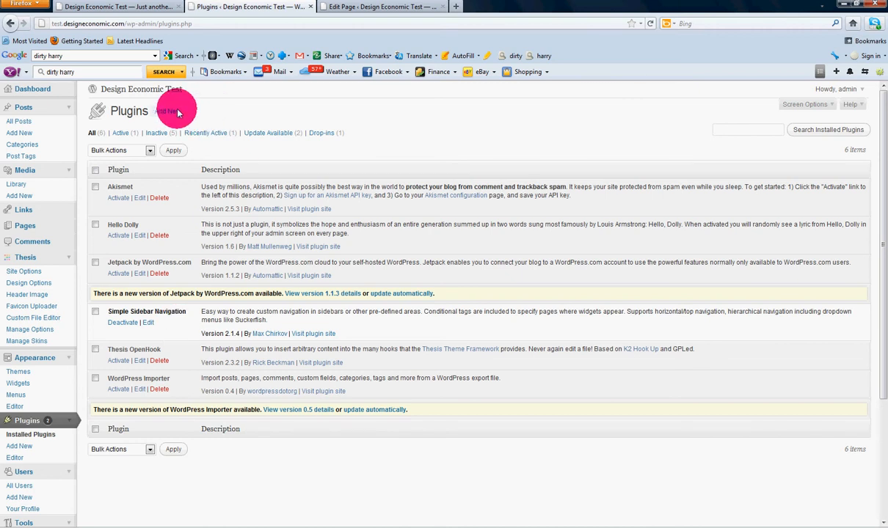
Step: From Add New, search the plugin directory for 'Simple Sidebar Navigation' (no matches yet)
{"action": "left_click", "coordinate": [17, 446]}
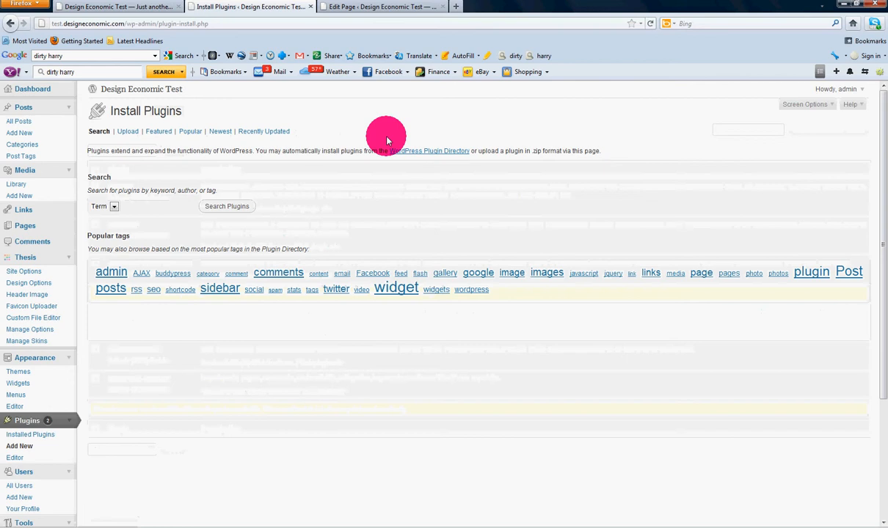
{"action": "type", "text": "S"}
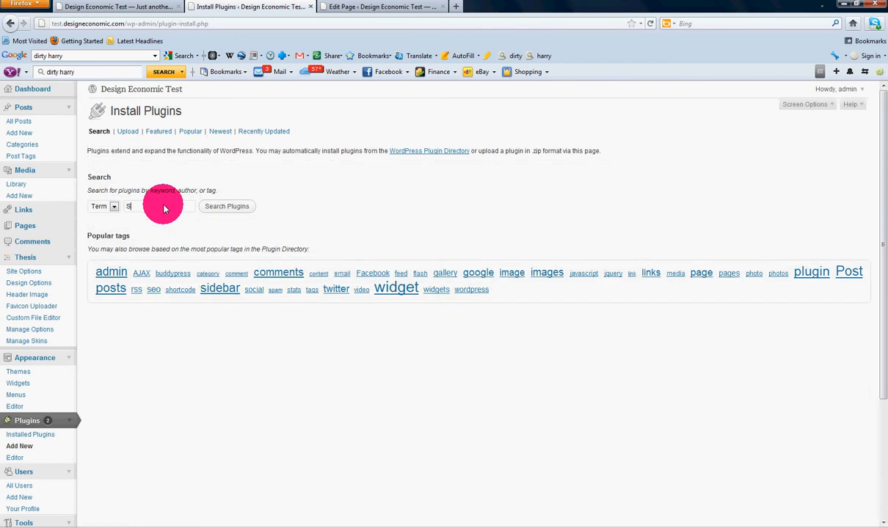
{"action": "type", "text": "imple"}
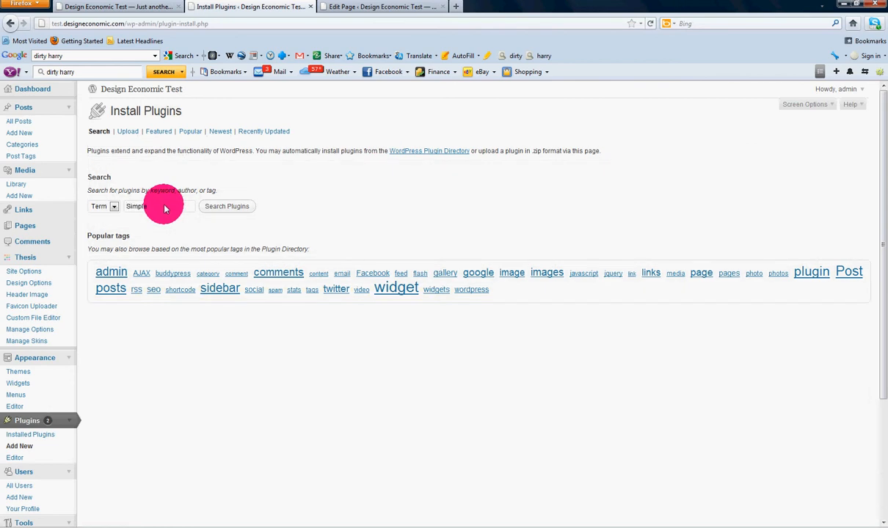
{"action": "type", "text": "Sidebar Navigati"}
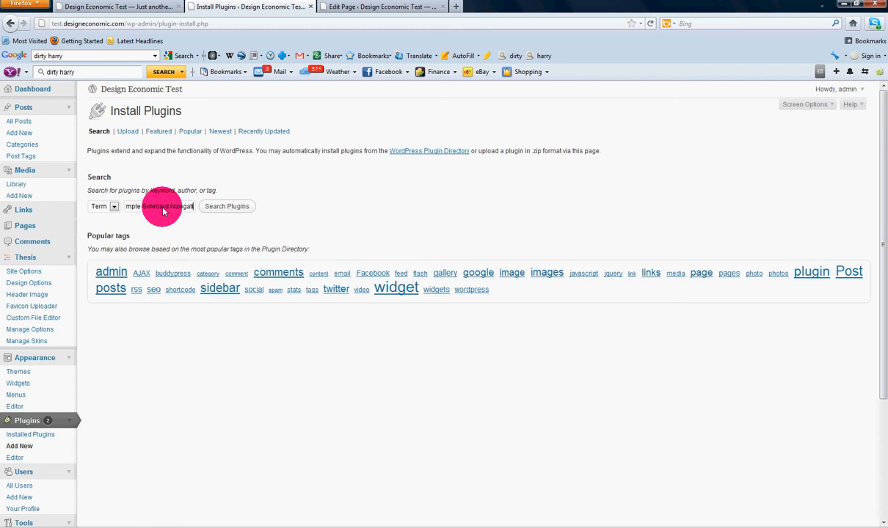
{"action": "left_click", "coordinate": [226, 205]}
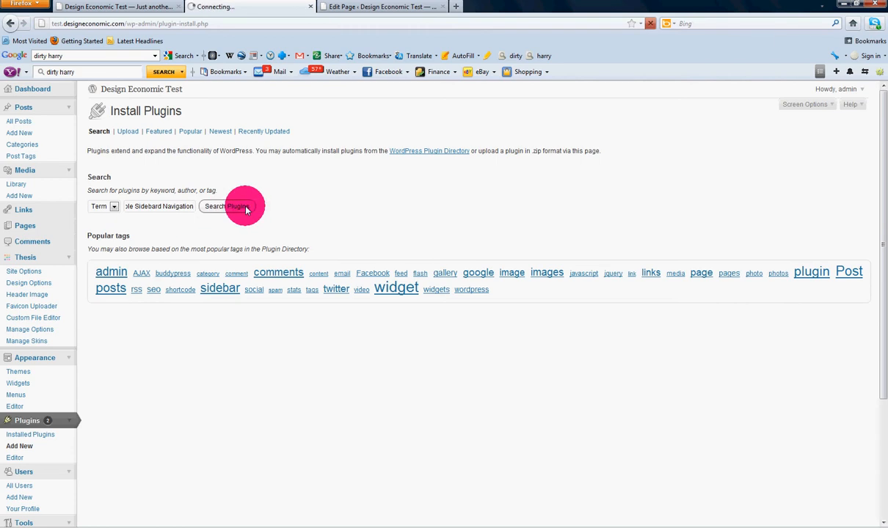
{"action": "left_click", "coordinate": [226, 205]}
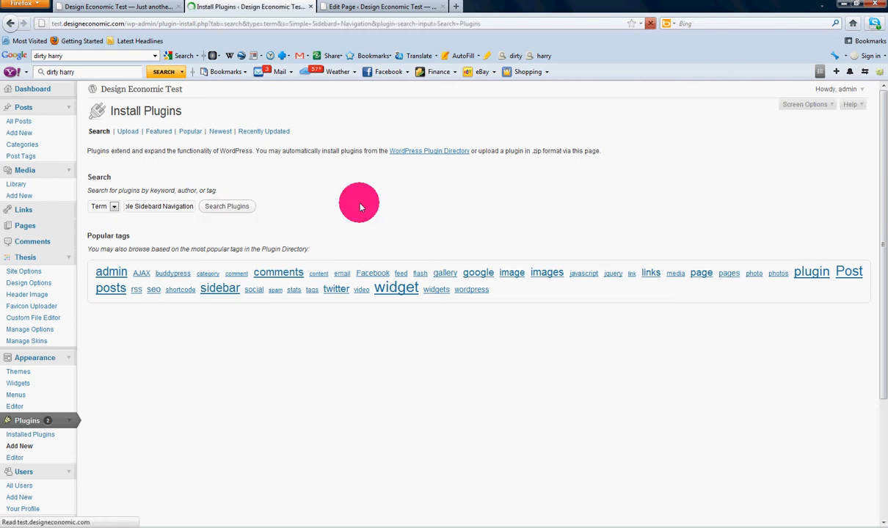
{"action": "left_click", "coordinate": [226, 206]}
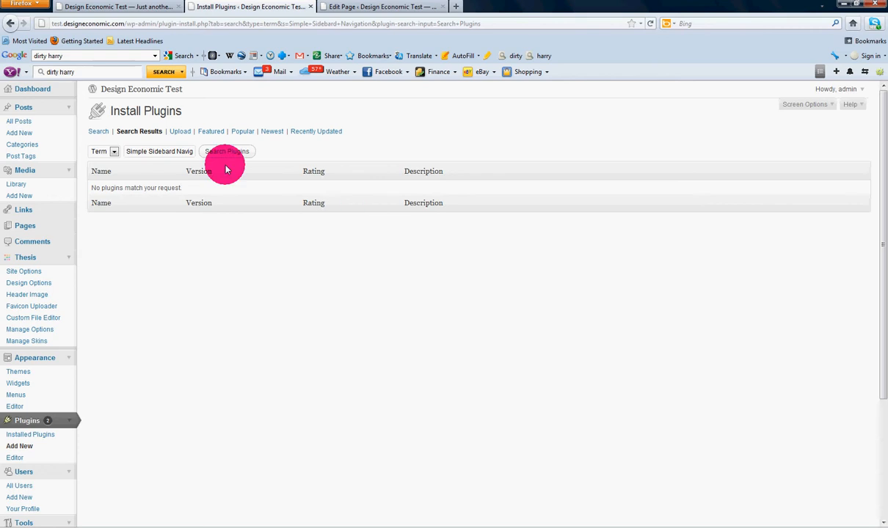
{"action": "mouse_move", "coordinate": [171, 217]}
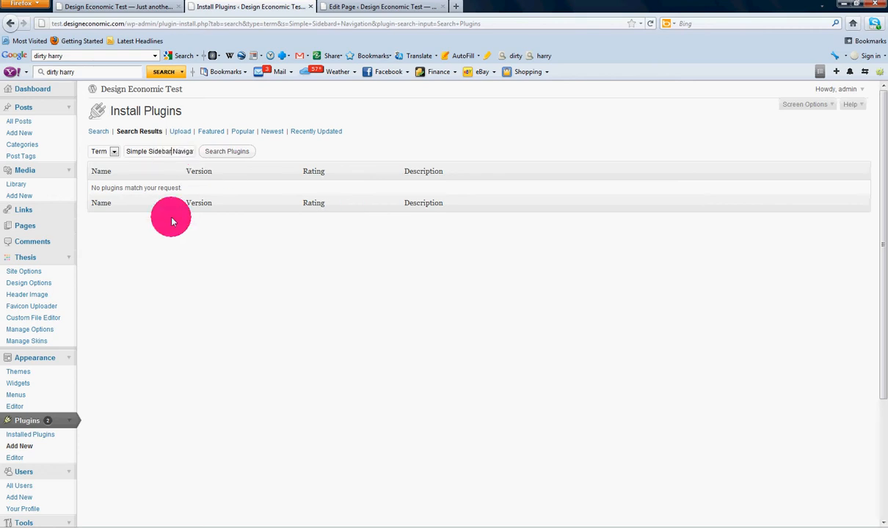
Step: Rerun the search so Simple Sidebar Navigation appears first in the results
{"action": "left_click", "coordinate": [226, 151]}
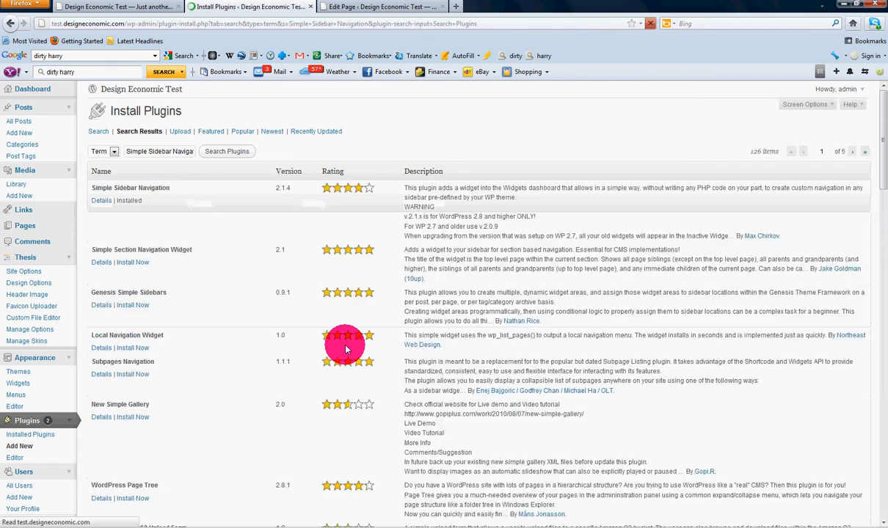
{"action": "mouse_move", "coordinate": [242, 217]}
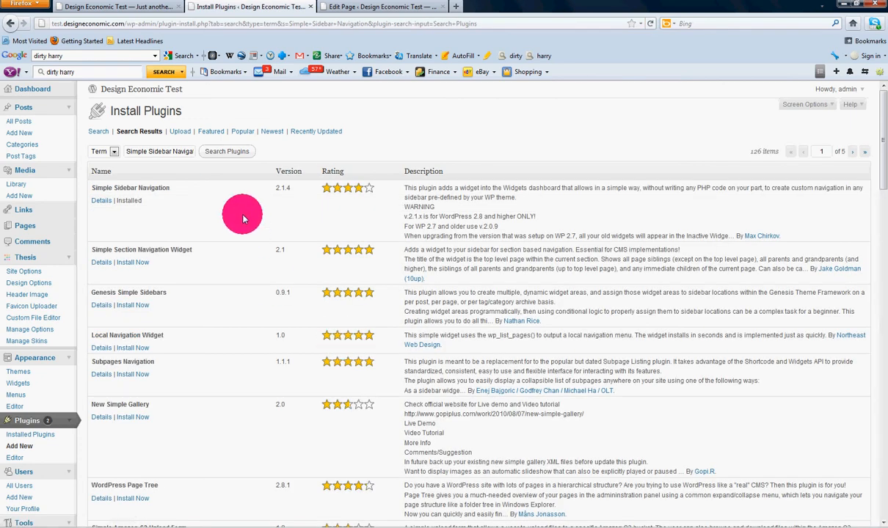
{"action": "mouse_move", "coordinate": [745, 219]}
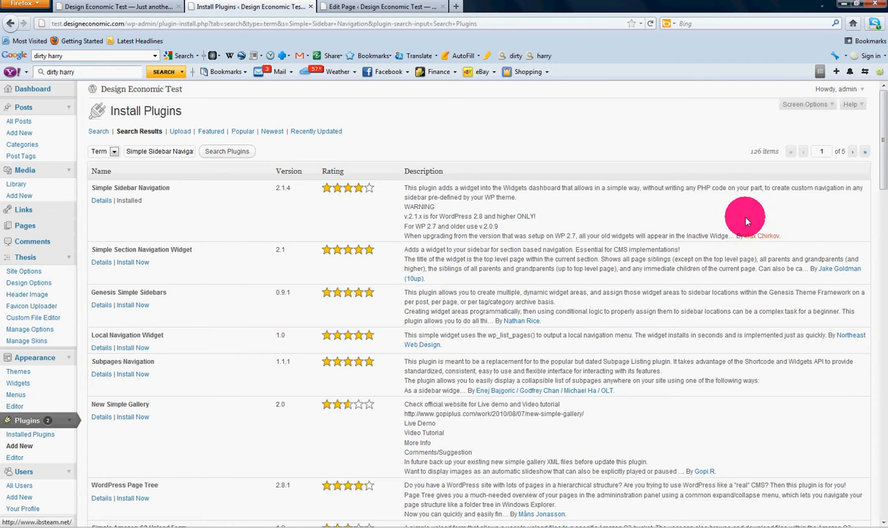
{"action": "mouse_move", "coordinate": [556, 211]}
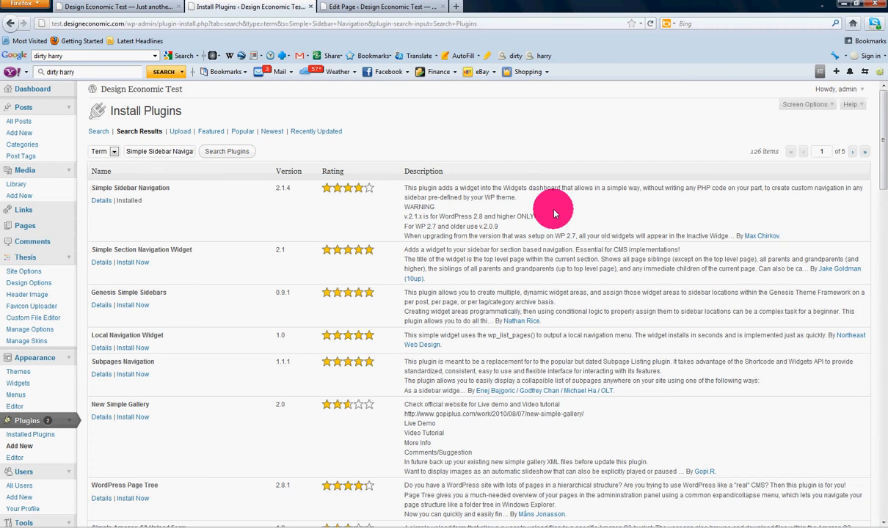
{"action": "mouse_move", "coordinate": [256, 214]}
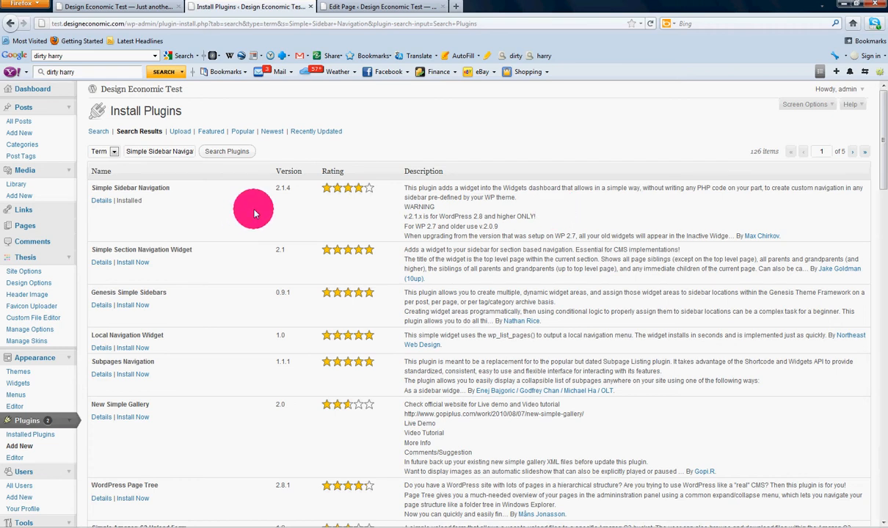
{"action": "mouse_move", "coordinate": [214, 235]}
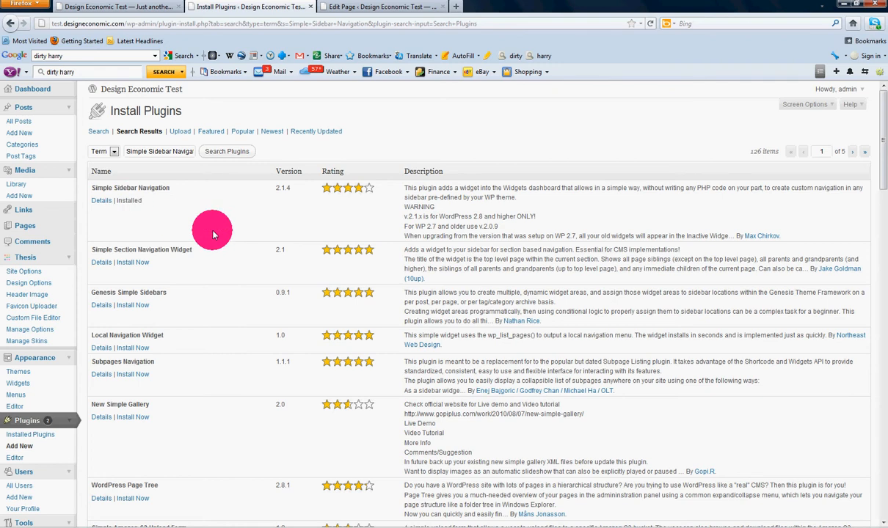
{"action": "mouse_move", "coordinate": [172, 367]}
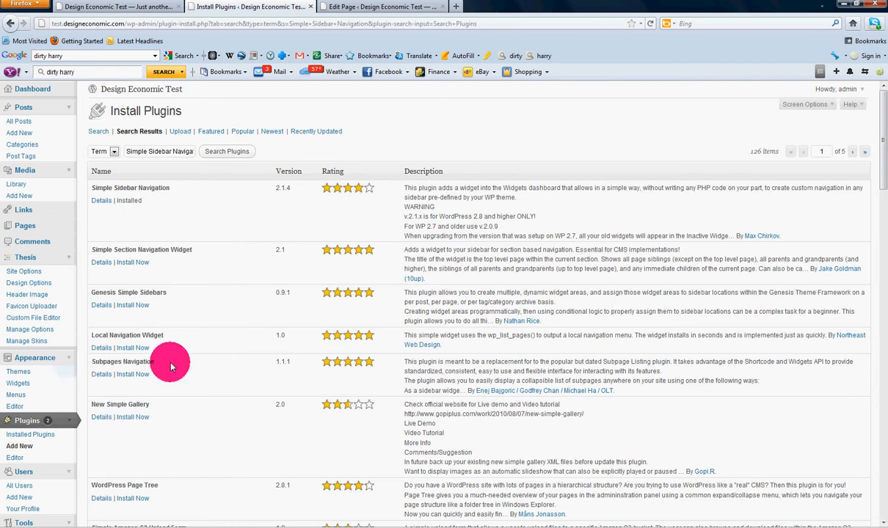
{"action": "mouse_move", "coordinate": [209, 367]}
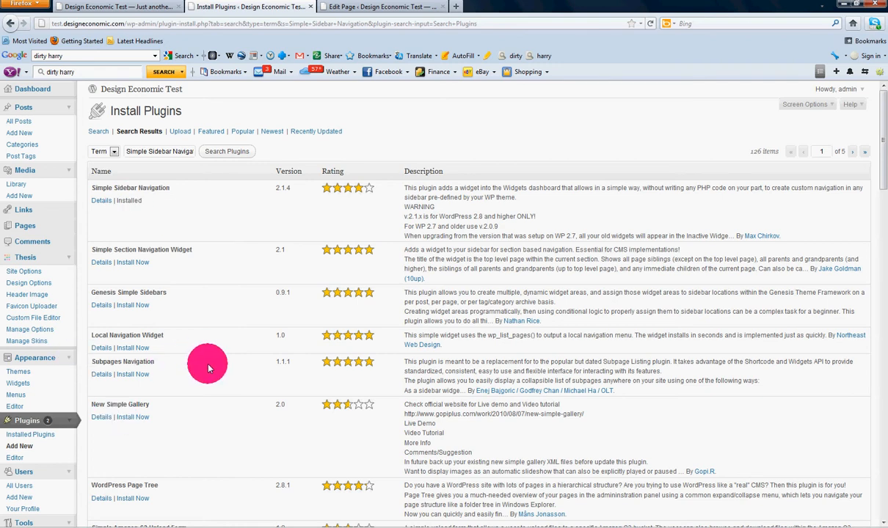
{"action": "mouse_move", "coordinate": [126, 223]}
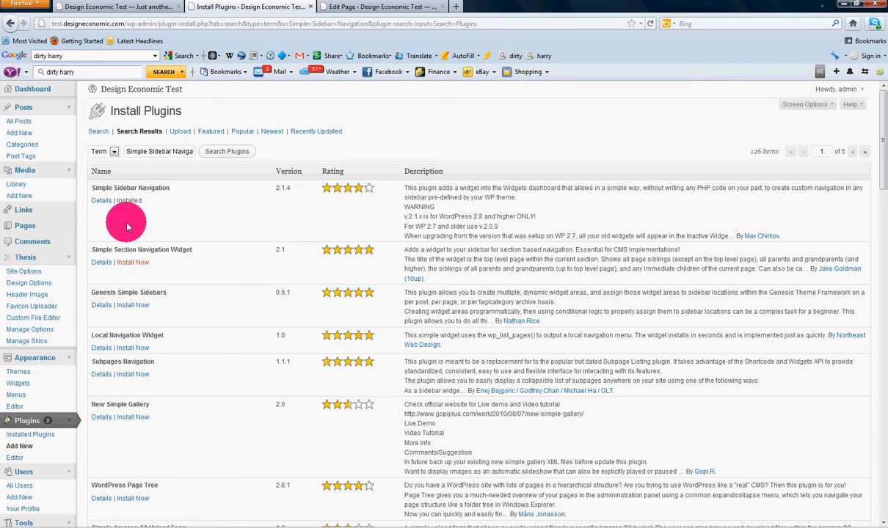
{"action": "mouse_move", "coordinate": [214, 208]}
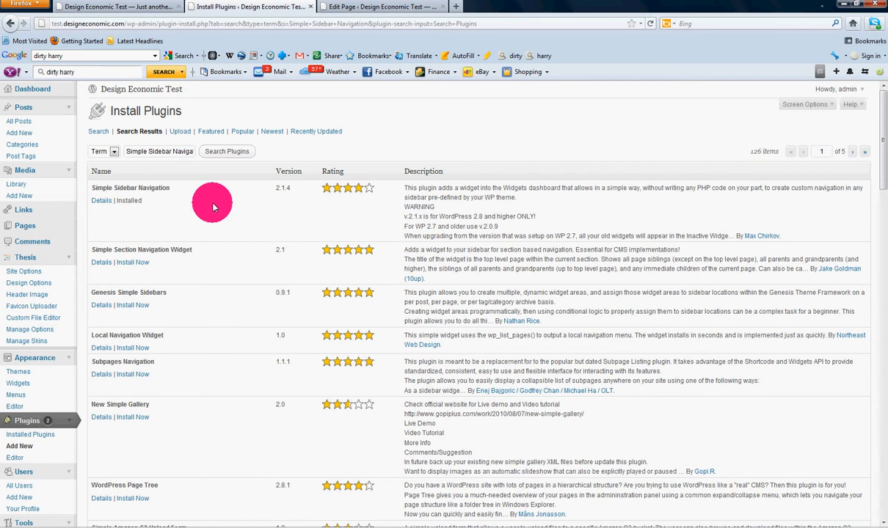
{"action": "mouse_move", "coordinate": [30, 90]}
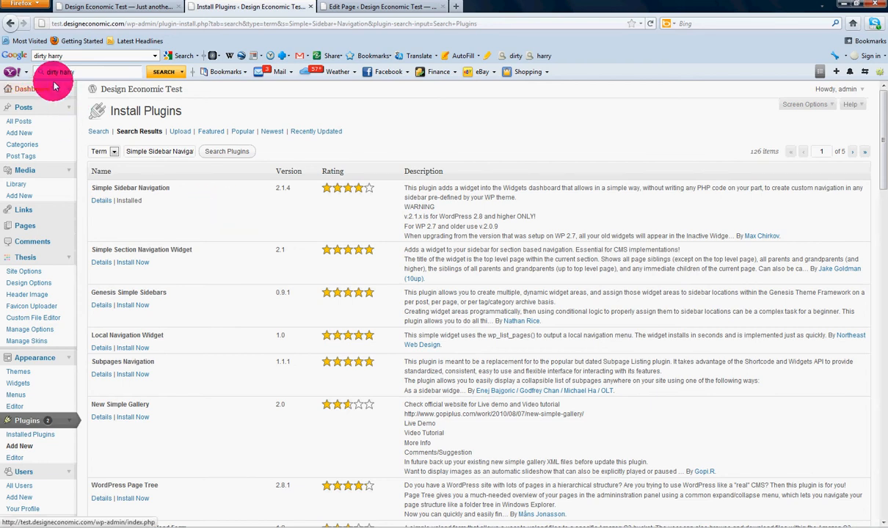
{"action": "mouse_move", "coordinate": [282, 149]}
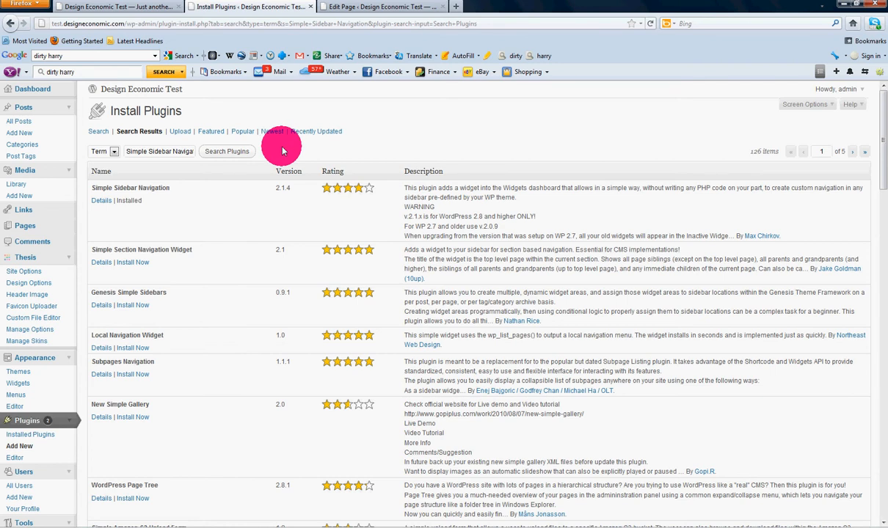
{"action": "mouse_move", "coordinate": [17, 383]}
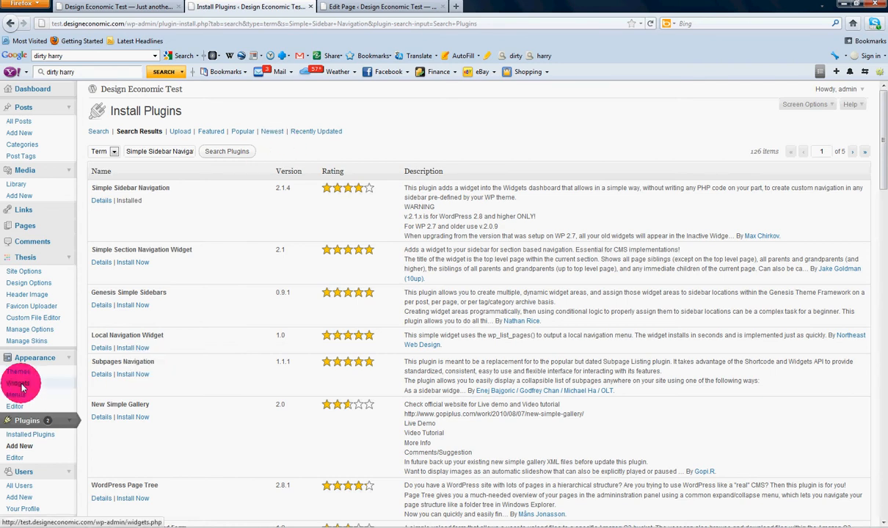
Step: Go to Appearance > Widgets, where Simple Sidebar Navigation is now available
{"action": "left_click", "coordinate": [35, 358]}
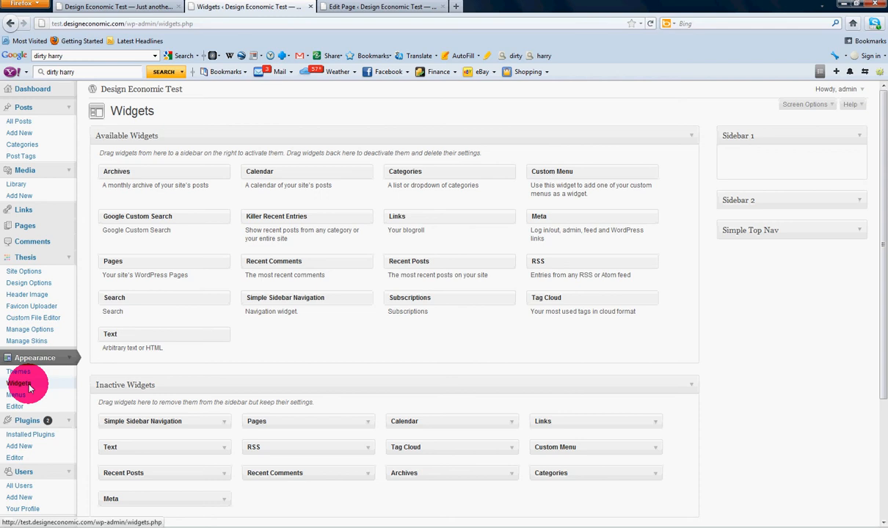
{"action": "mouse_move", "coordinate": [828, 405]}
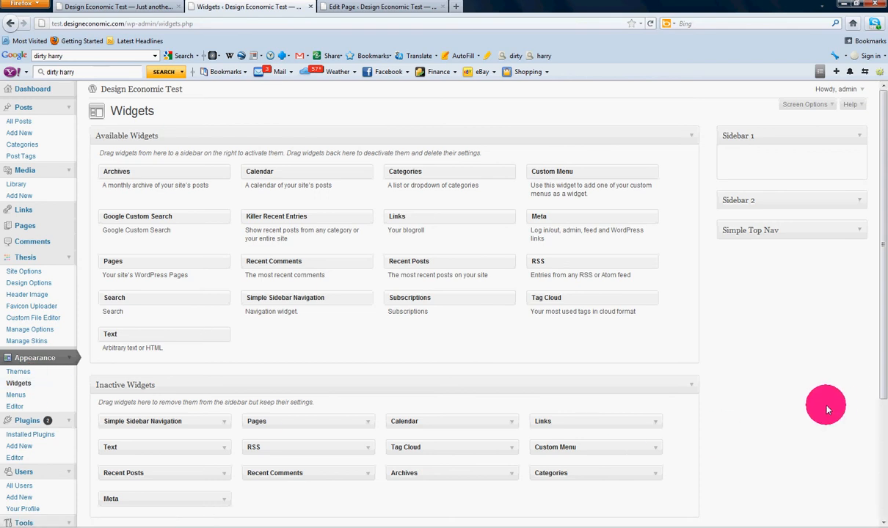
{"action": "mouse_move", "coordinate": [759, 261]}
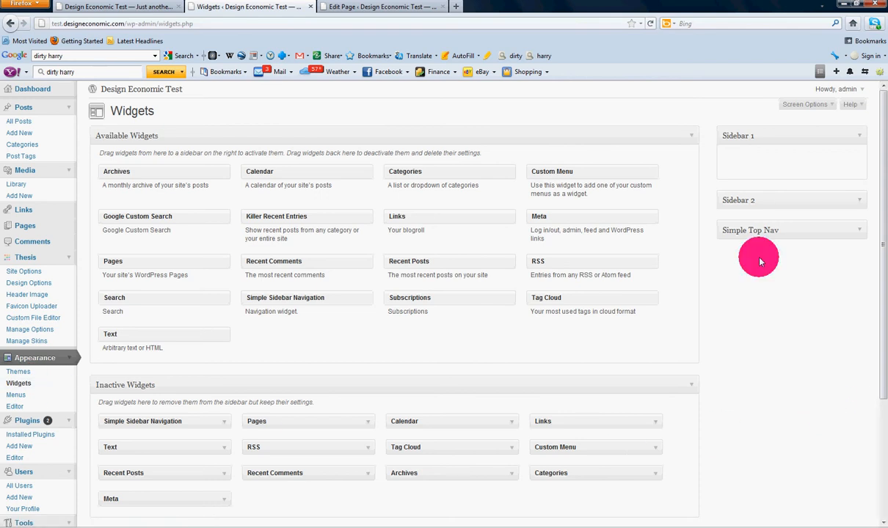
{"action": "mouse_move", "coordinate": [778, 358]}
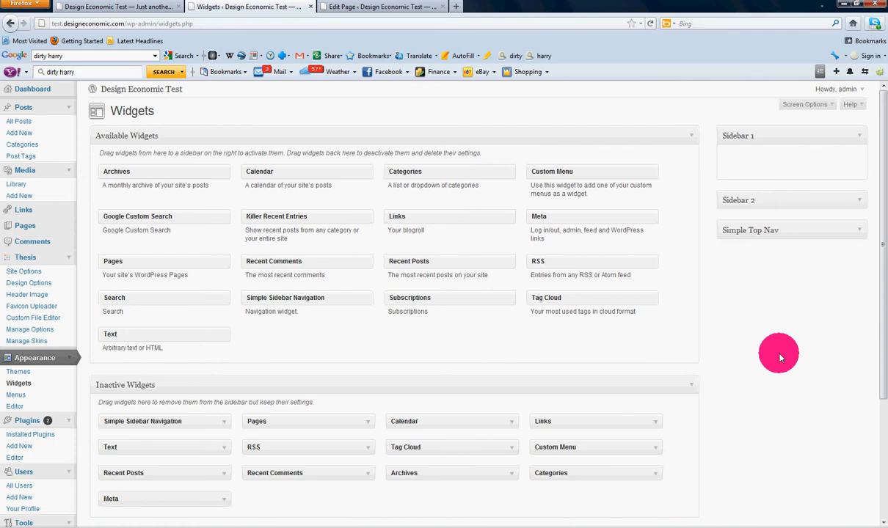
{"action": "mouse_move", "coordinate": [789, 301]}
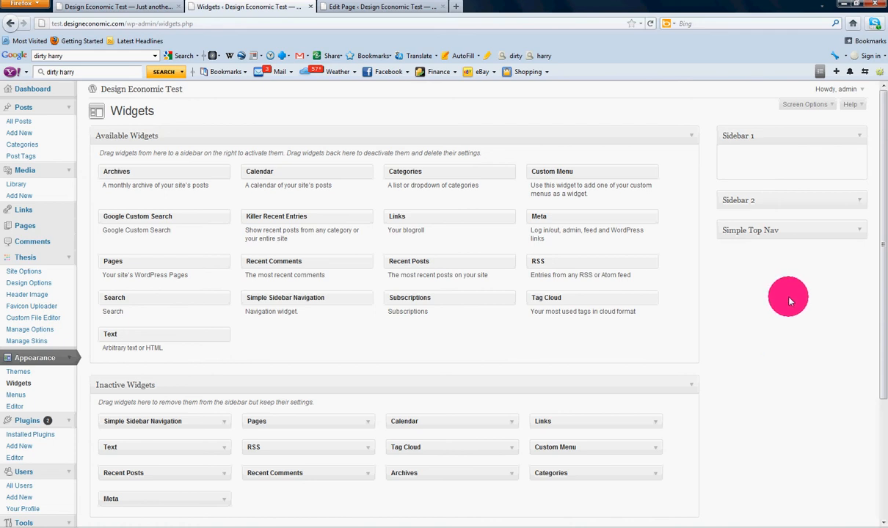
{"action": "mouse_move", "coordinate": [776, 326]}
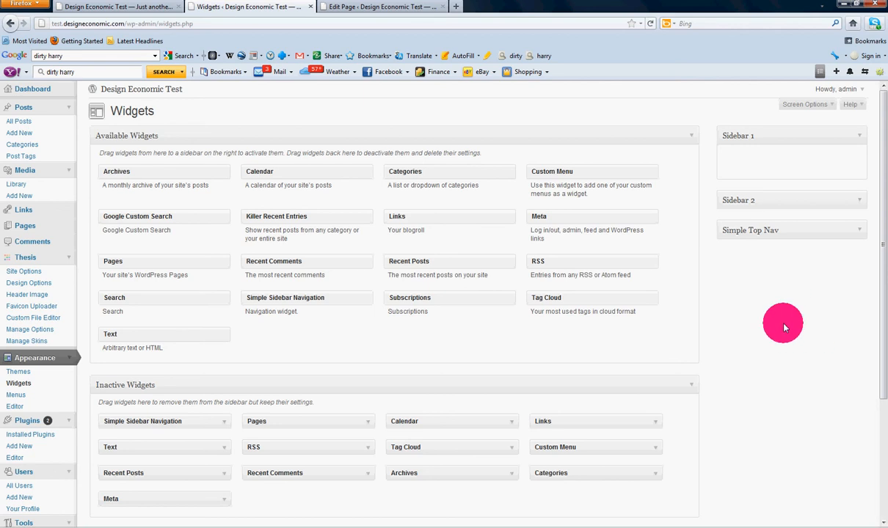
{"action": "mouse_move", "coordinate": [778, 326]}
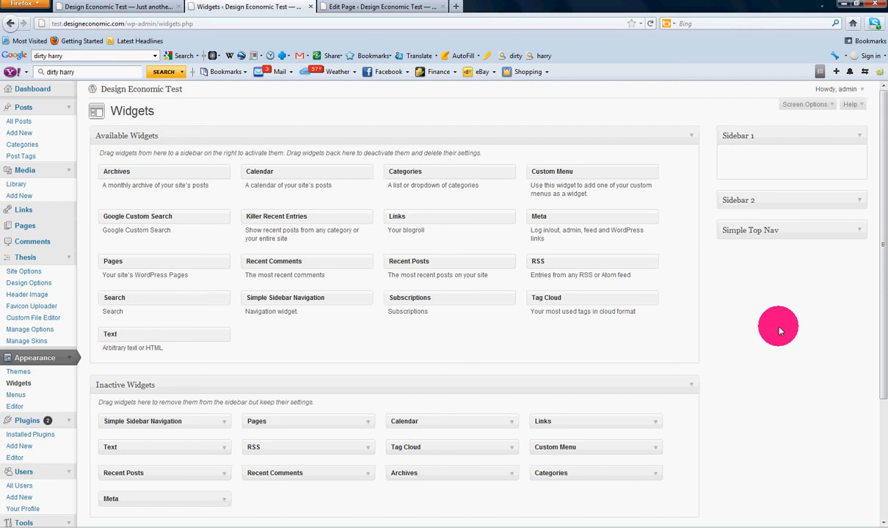
{"action": "mouse_move", "coordinate": [325, 292]}
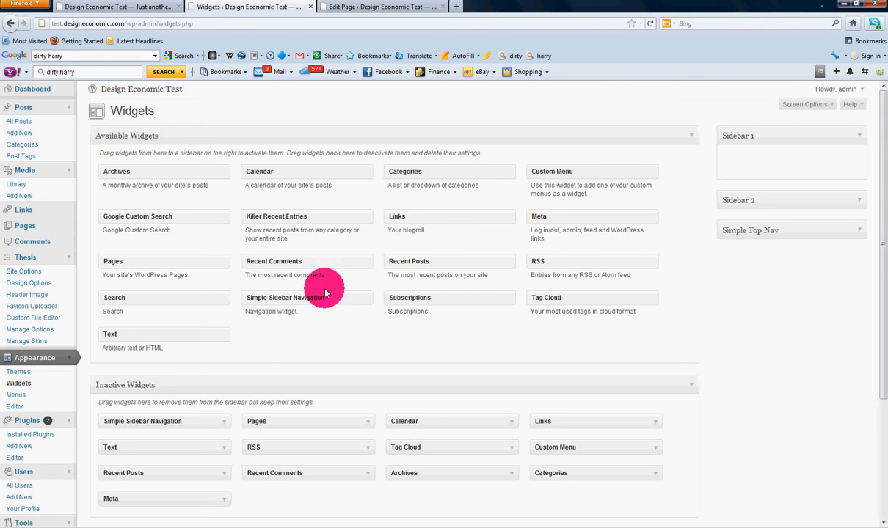
{"action": "mouse_move", "coordinate": [515, 291]}
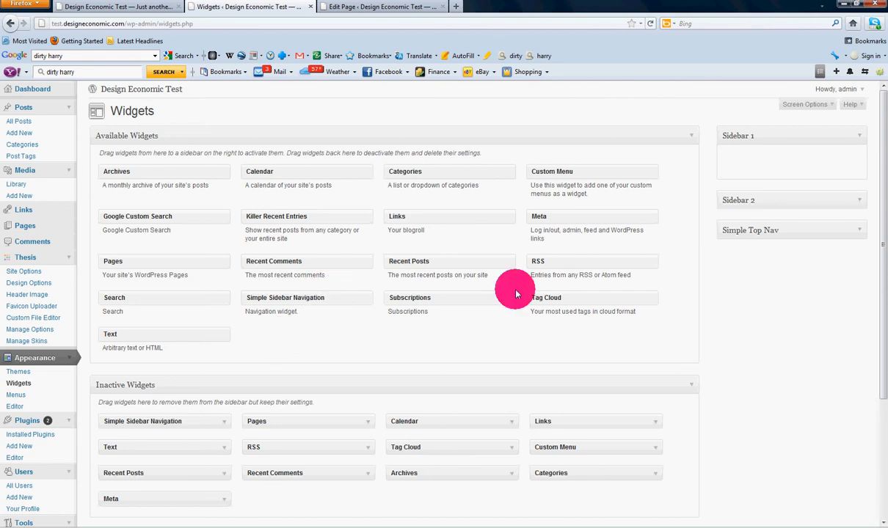
Step: Place a Simple Sidebar Navigation widget into Sidebar 1 and expand its settings
{"action": "left_click_drag", "start_coordinate": [285, 297], "coordinate": [791, 159]}
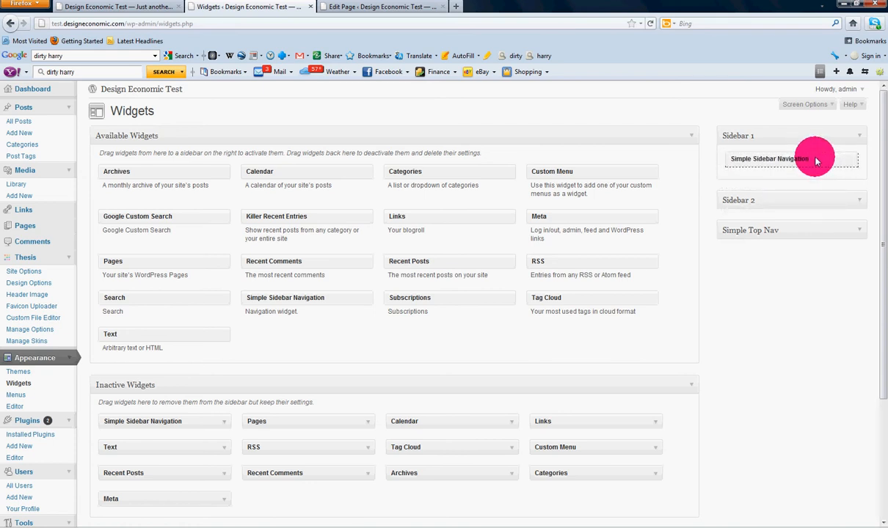
{"action": "left_click", "coordinate": [769, 158]}
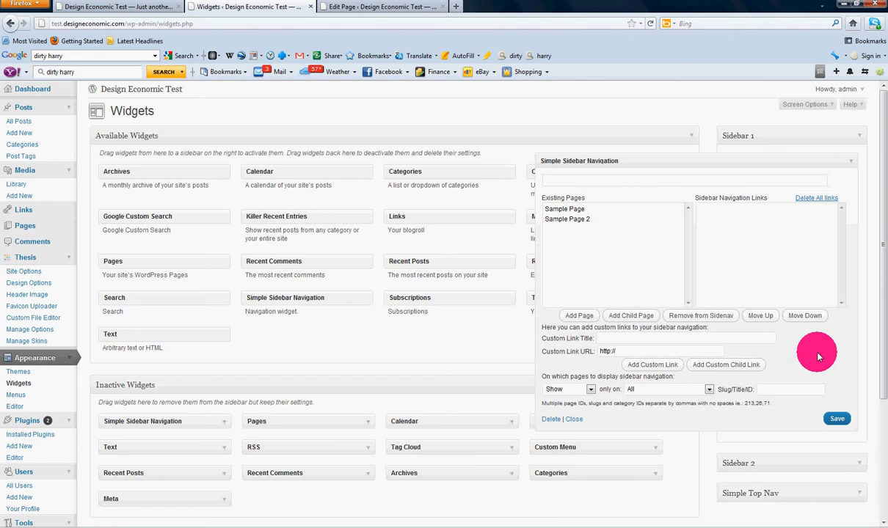
{"action": "mouse_move", "coordinate": [564, 183]}
{"action": "type", "text": "Test Menu"}
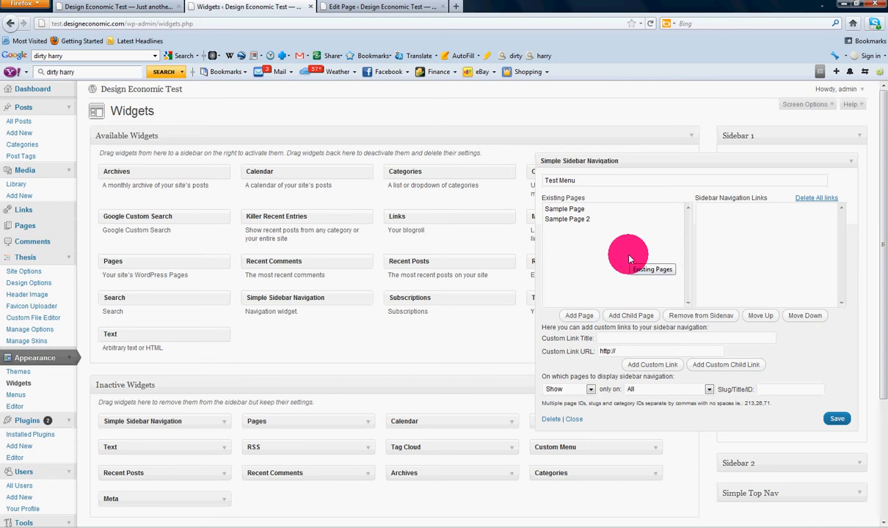
{"action": "mouse_move", "coordinate": [646, 250]}
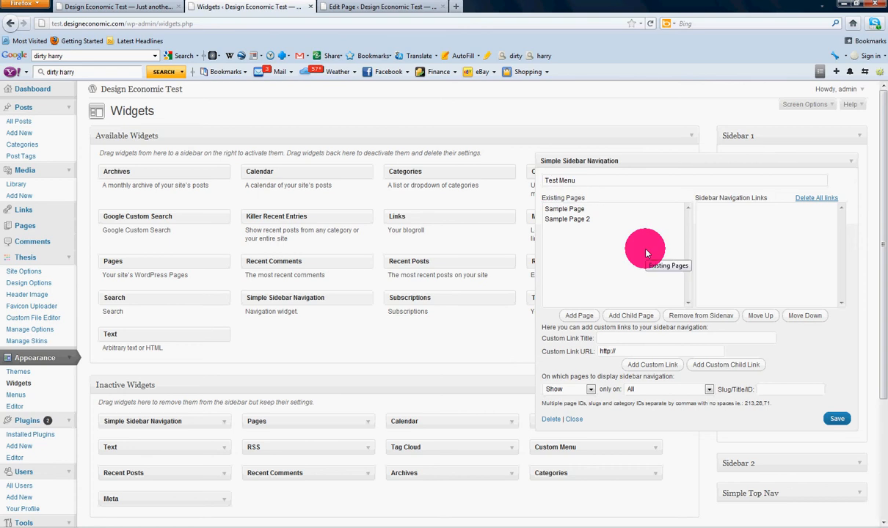
{"action": "mouse_move", "coordinate": [593, 233]}
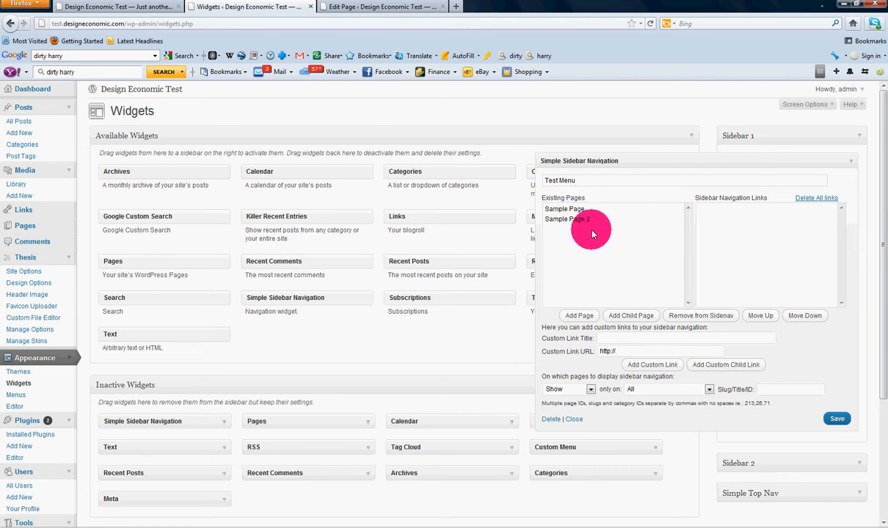
{"action": "mouse_move", "coordinate": [609, 264]}
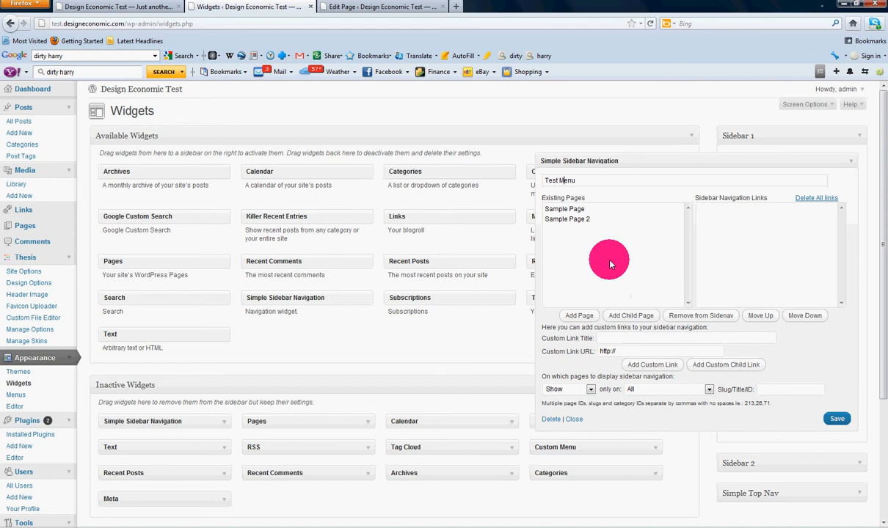
{"action": "mouse_move", "coordinate": [599, 248]}
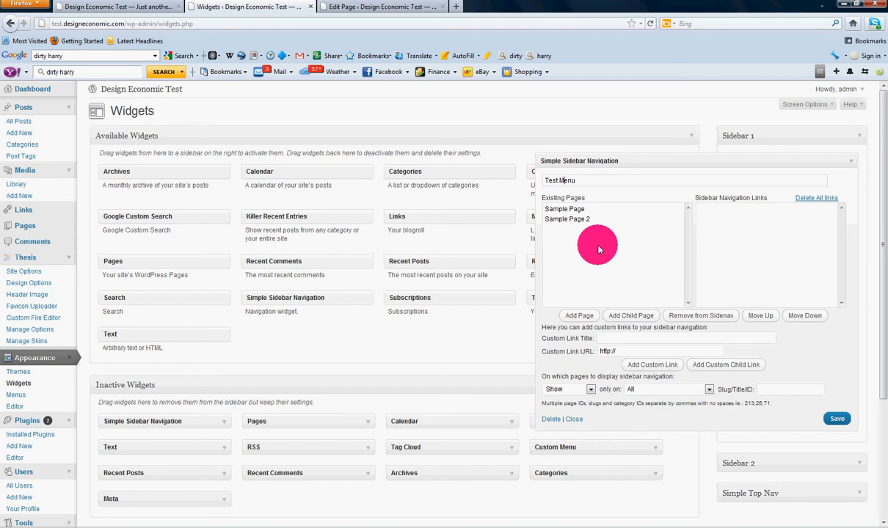
{"action": "mouse_move", "coordinate": [616, 271]}
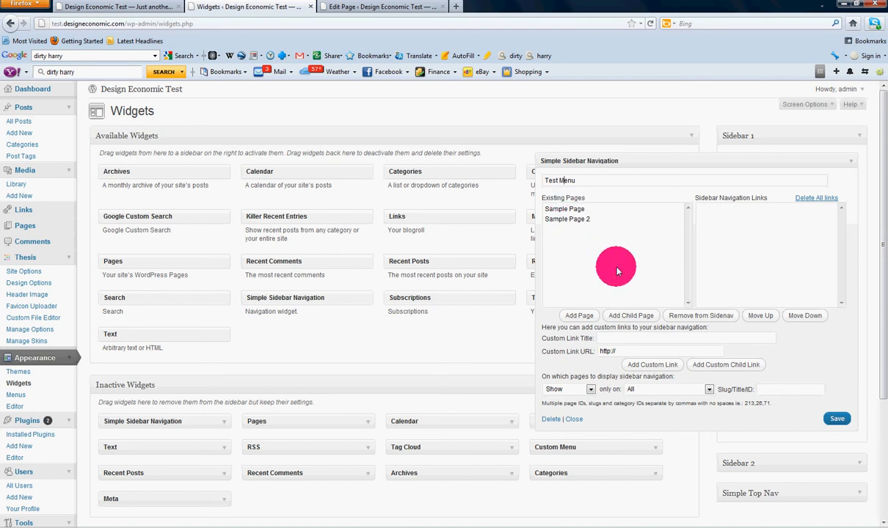
Step: Title it Test Menu, add Sample Page and Sample Page 2 as links, and save
{"action": "left_click", "coordinate": [565, 209]}
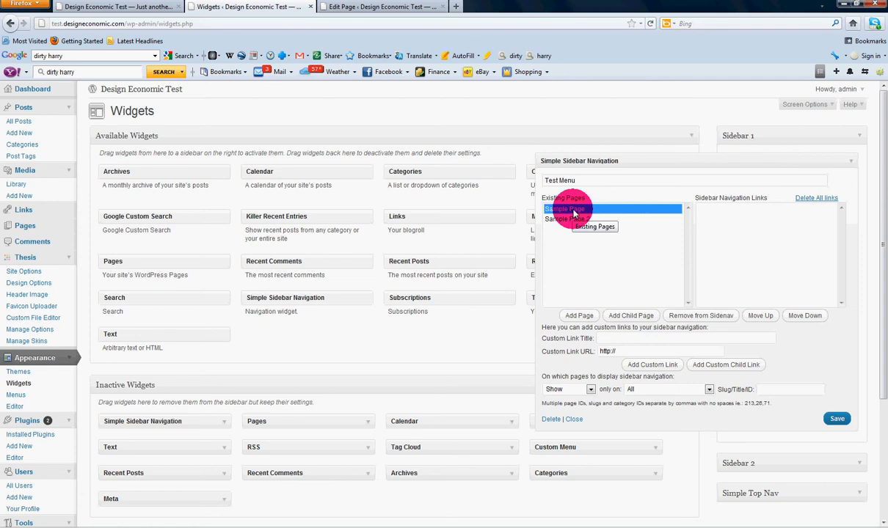
{"action": "mouse_move", "coordinate": [645, 217]}
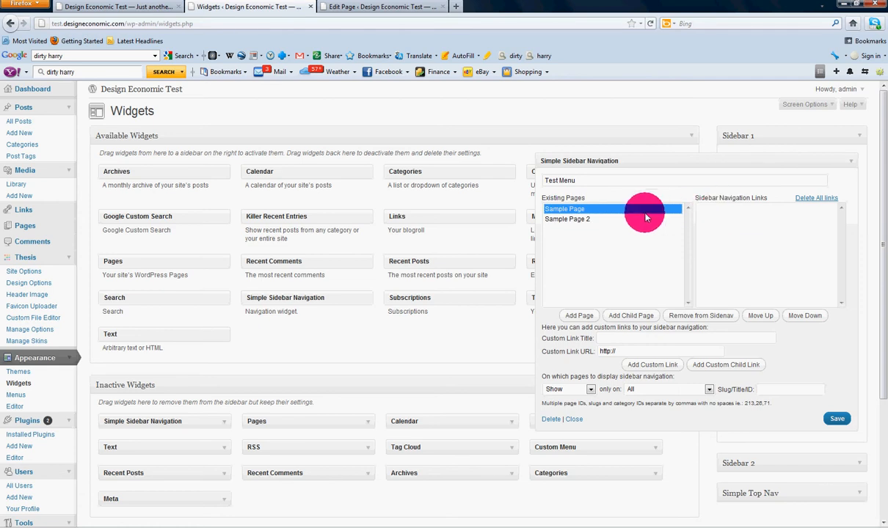
{"action": "mouse_move", "coordinate": [657, 335]}
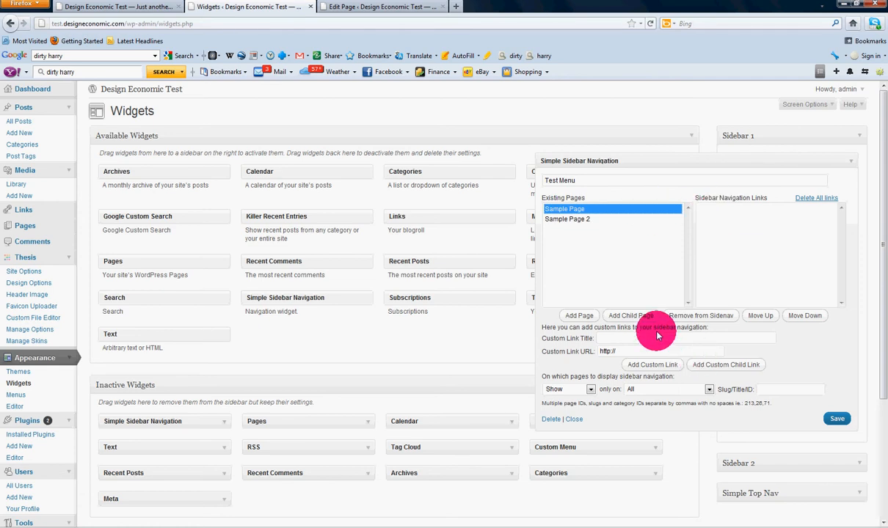
{"action": "left_click", "coordinate": [578, 315]}
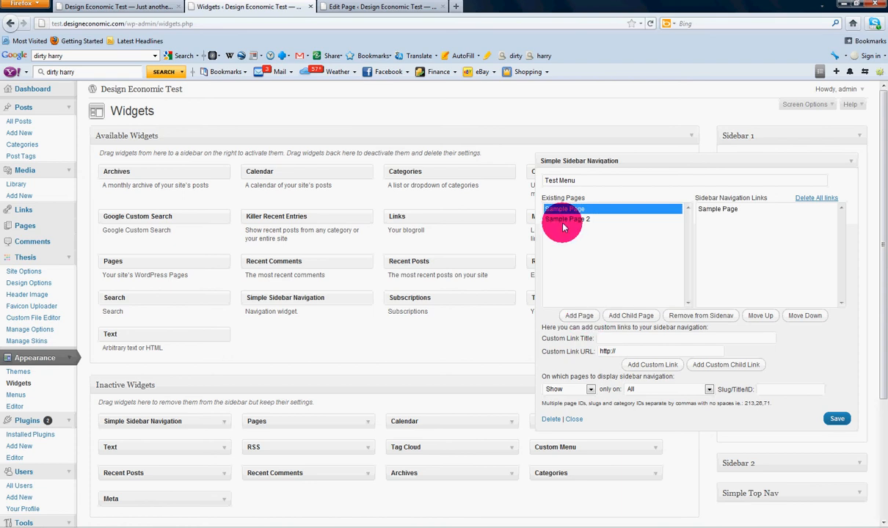
{"action": "left_click", "coordinate": [578, 316]}
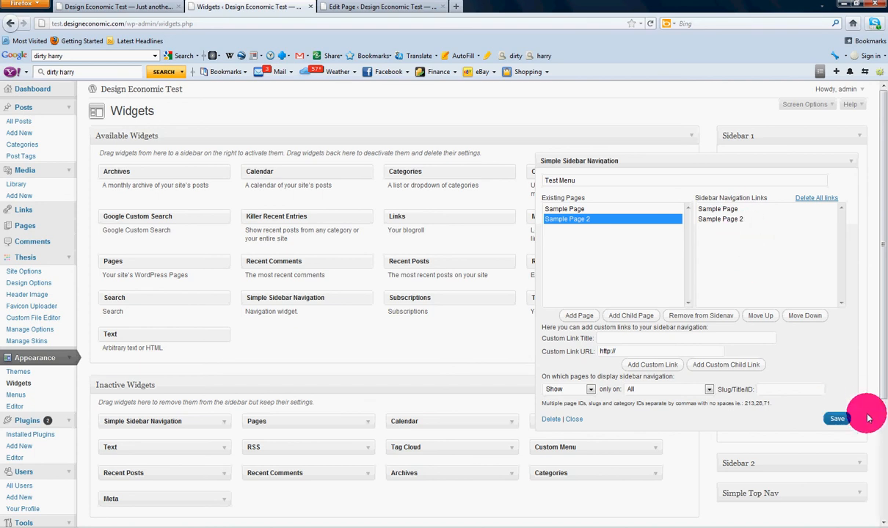
{"action": "left_click", "coordinate": [836, 418]}
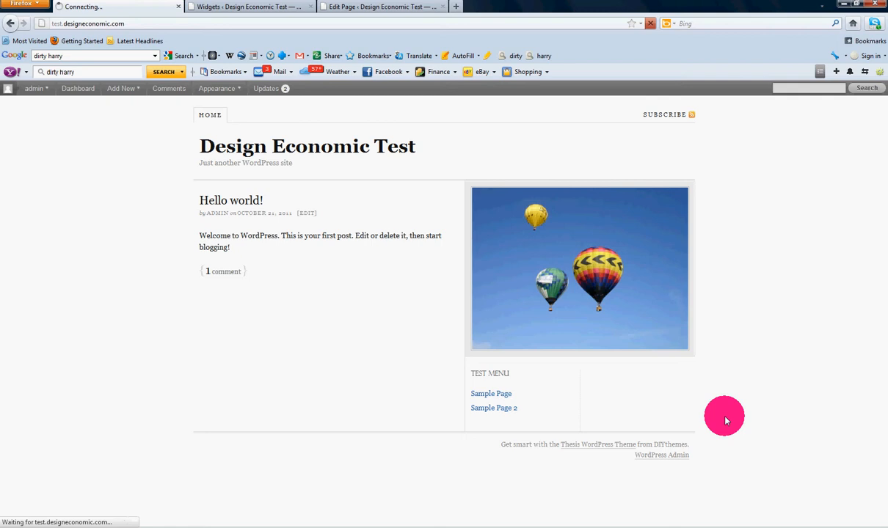
{"action": "left_click", "coordinate": [490, 393]}
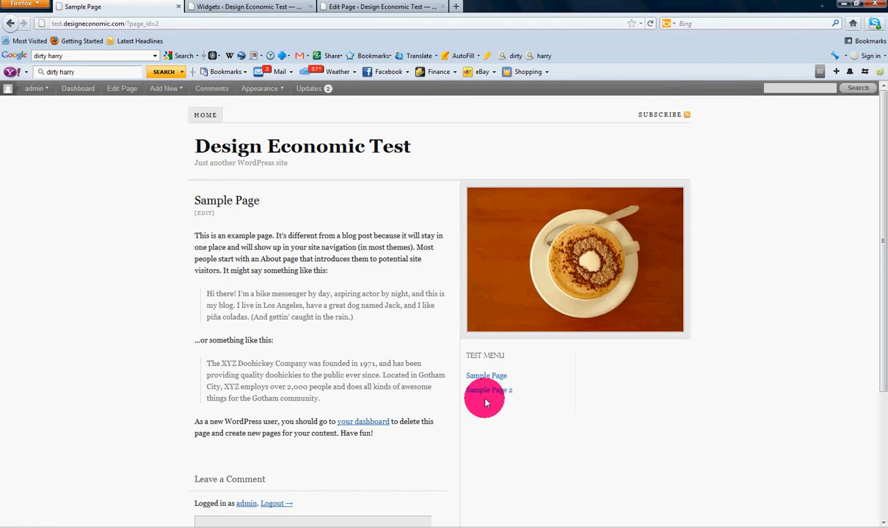
{"action": "left_click", "coordinate": [488, 390]}
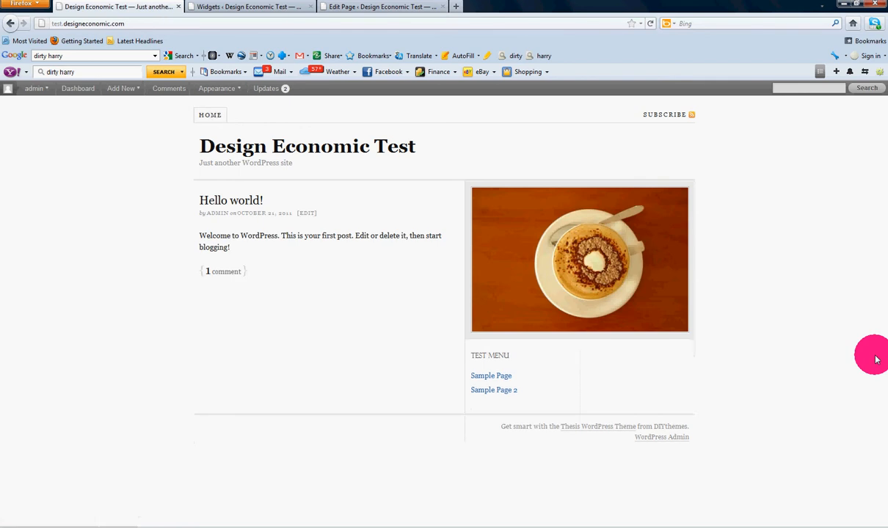
{"action": "left_click", "coordinate": [249, 5]}
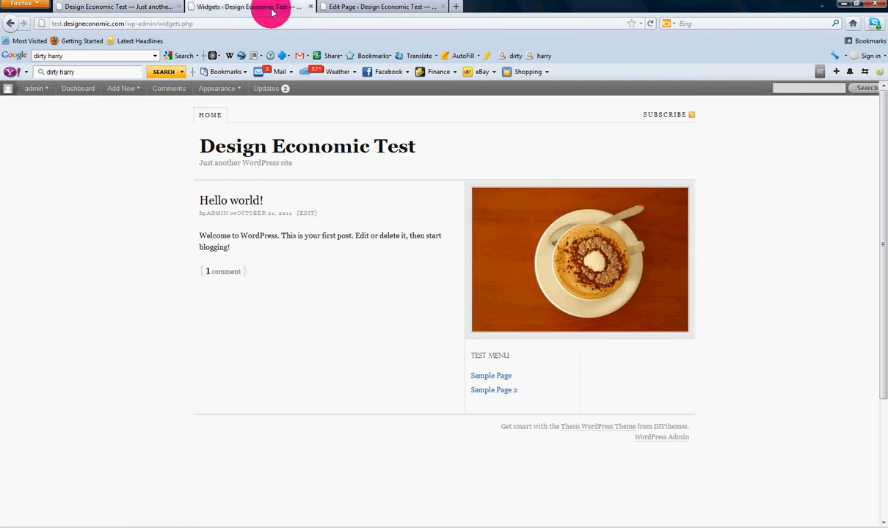
{"action": "left_click", "coordinate": [249, 6]}
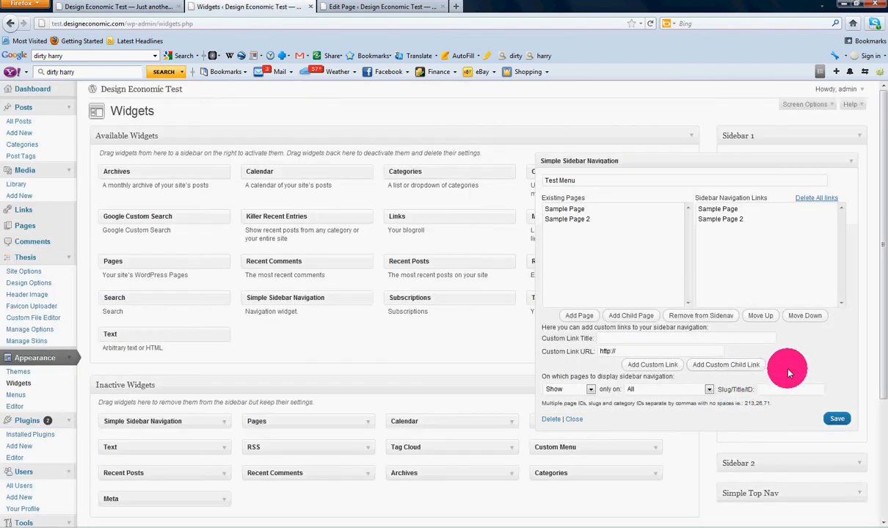
{"action": "mouse_move", "coordinate": [787, 370]}
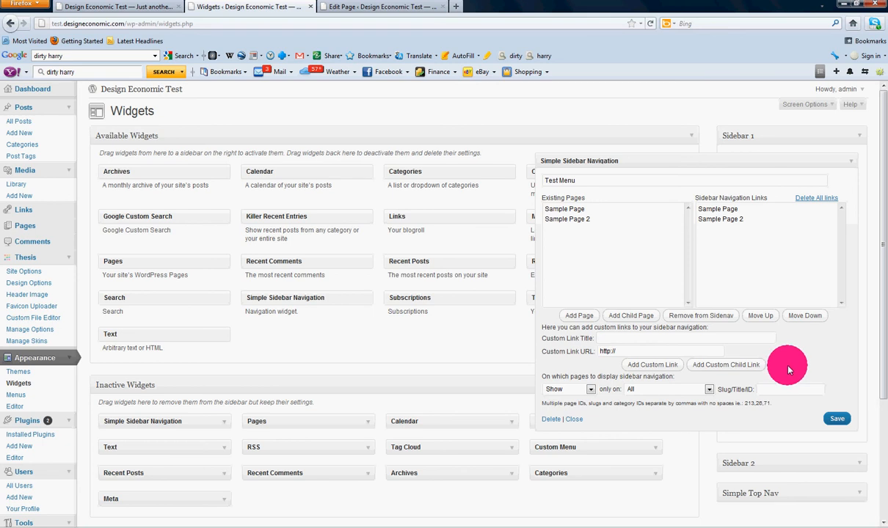
{"action": "mouse_move", "coordinate": [604, 338]}
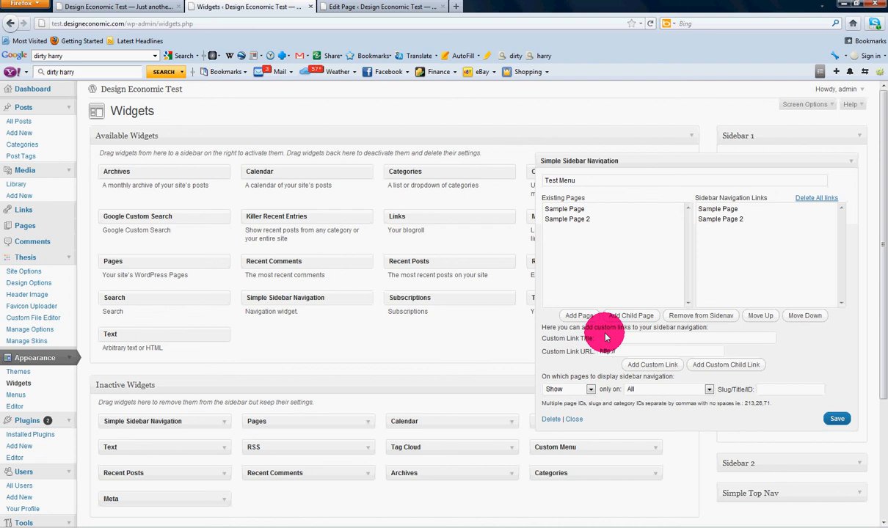
{"action": "mouse_move", "coordinate": [614, 343]}
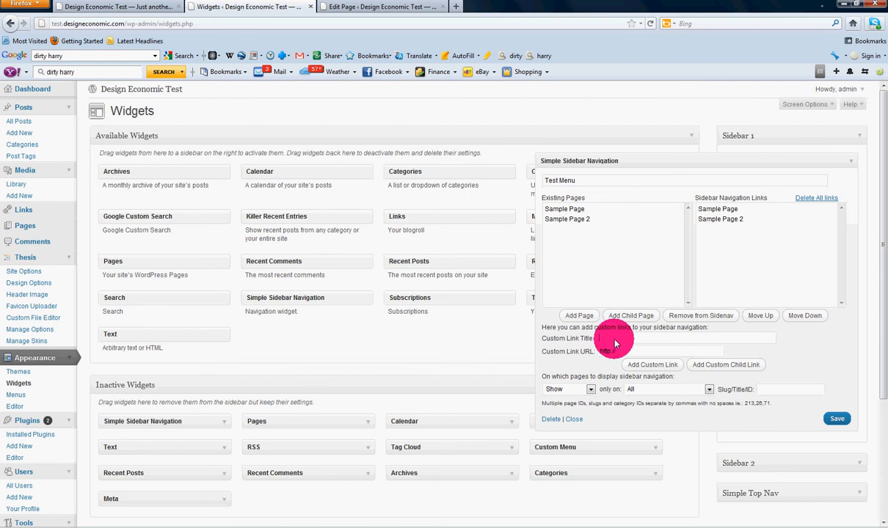
Step: Enter Test Item as the custom link title and copy Sample Page's URL from the live site
{"action": "type", "text": "Test Item"}
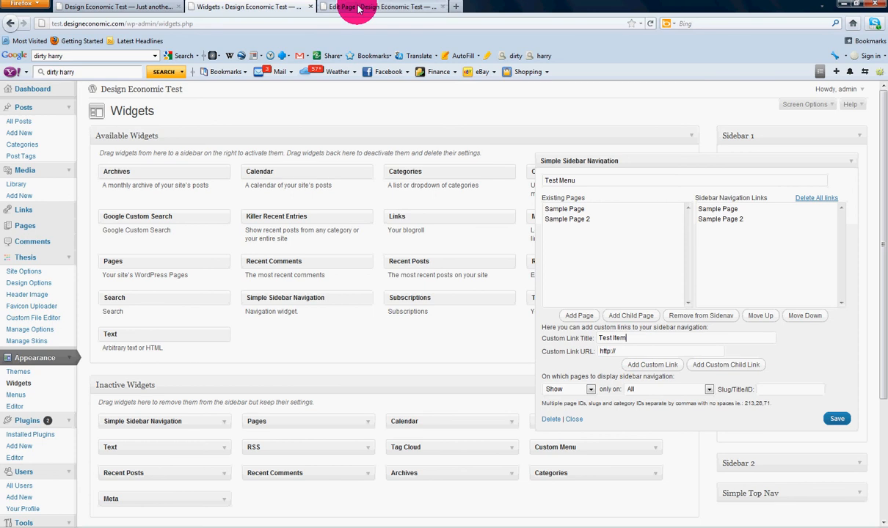
{"action": "left_click", "coordinate": [117, 6]}
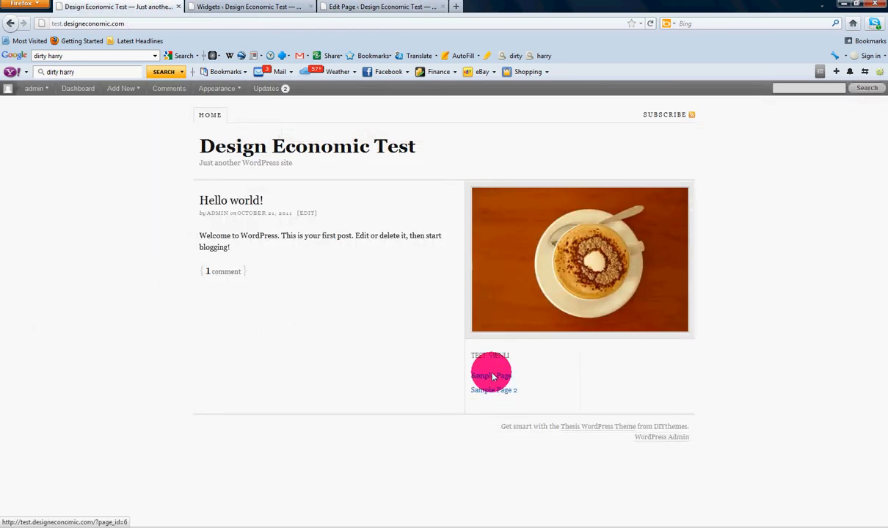
{"action": "left_click", "coordinate": [490, 376]}
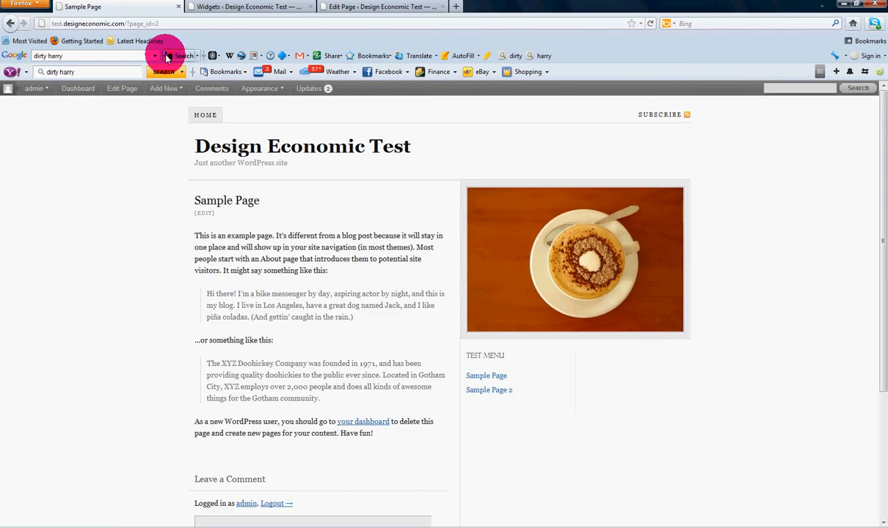
{"action": "left_click", "coordinate": [103, 24]}
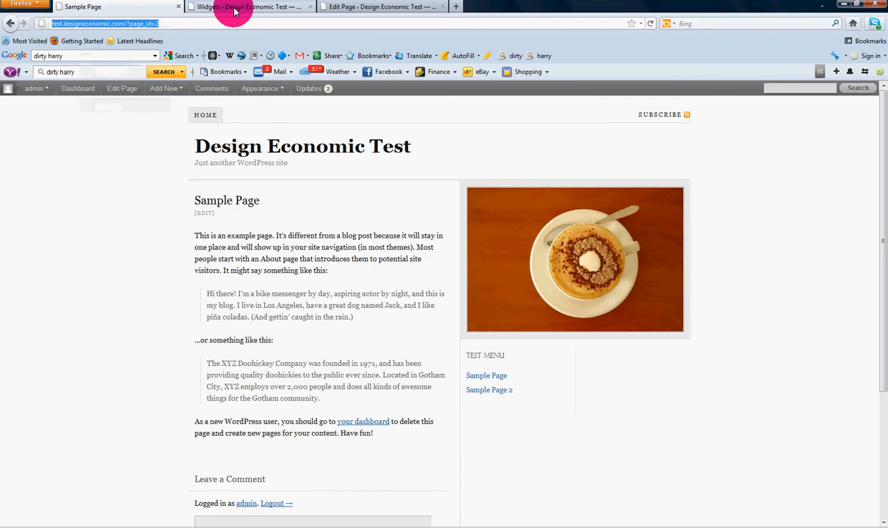
Step: Paste Sample Page's address as the custom link URL and add the Test Item link
{"action": "left_click", "coordinate": [249, 5]}
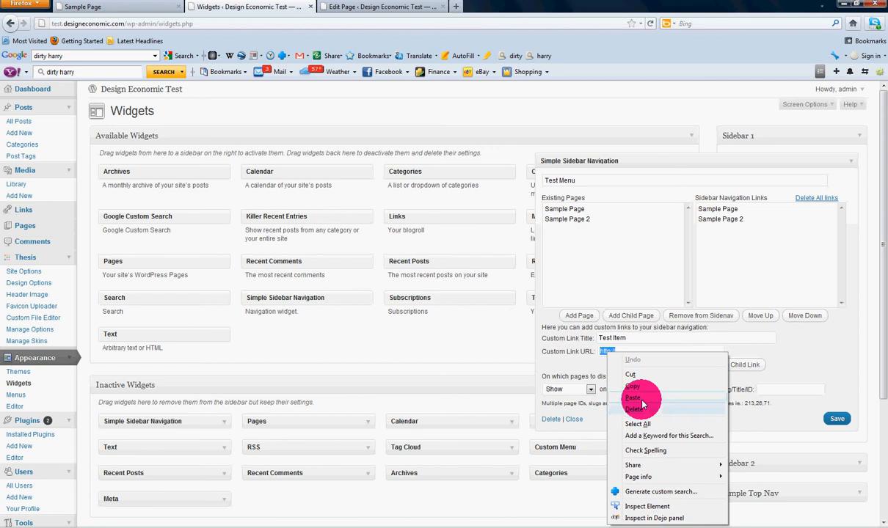
{"action": "left_click", "coordinate": [632, 396]}
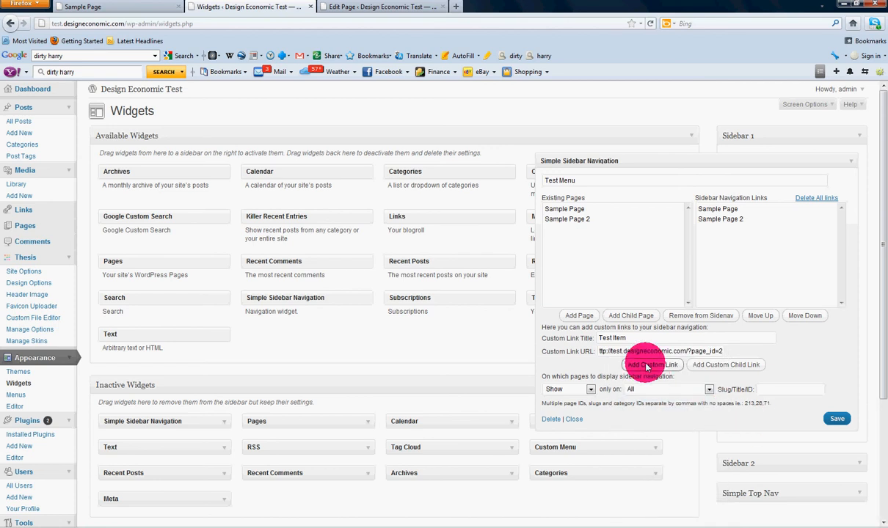
{"action": "left_click", "coordinate": [652, 364]}
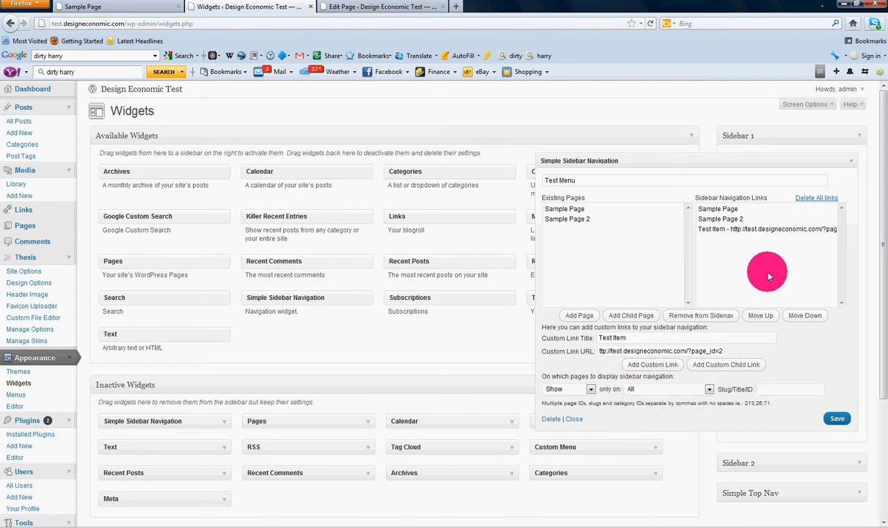
{"action": "mouse_move", "coordinate": [837, 418]}
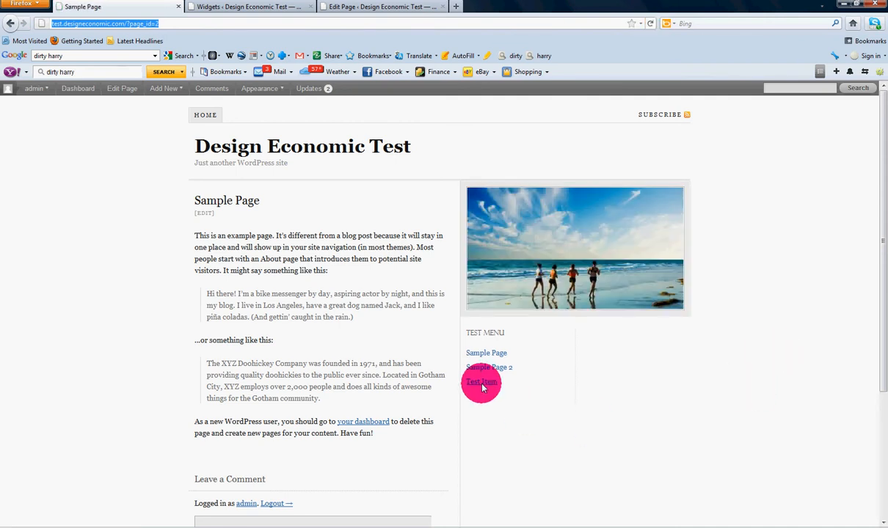
{"action": "left_click", "coordinate": [481, 382]}
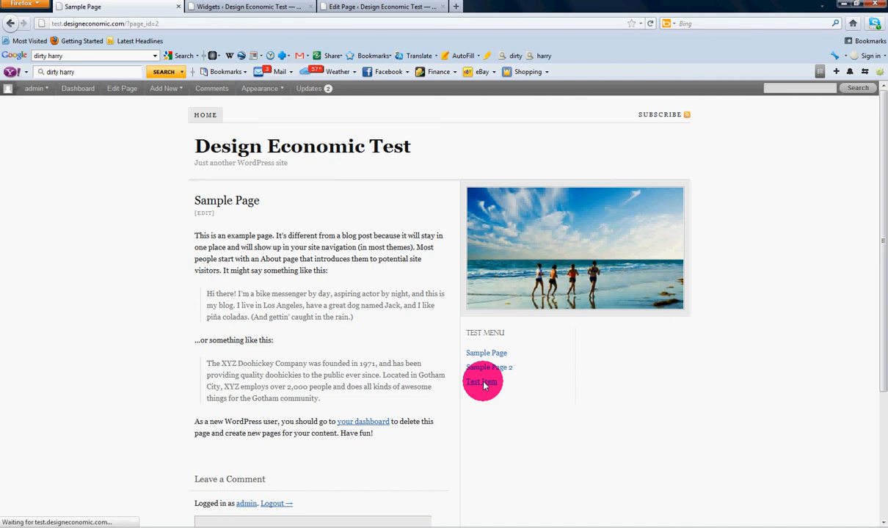
{"action": "left_click", "coordinate": [249, 6]}
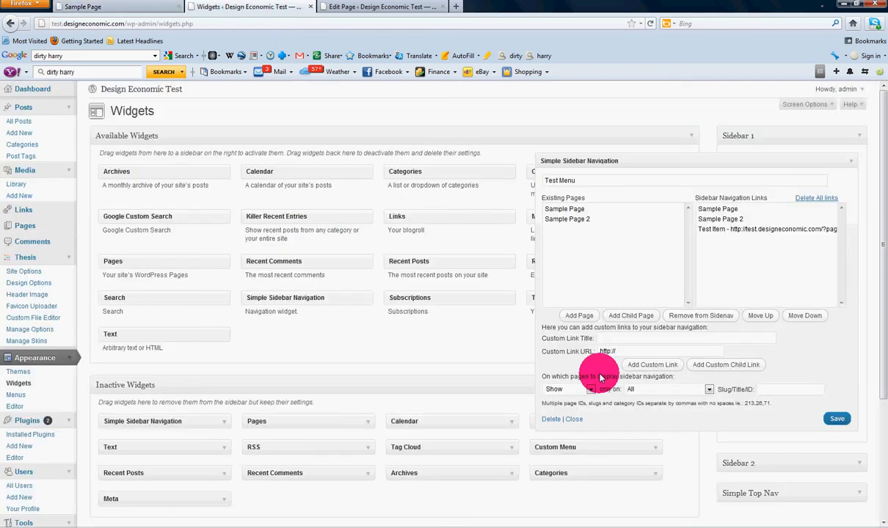
Step: Switch the display rule to 'Do NOT show' and bring up the page-type choices
{"action": "scroll", "scroll_direction": "down", "scroll_amount": 3}
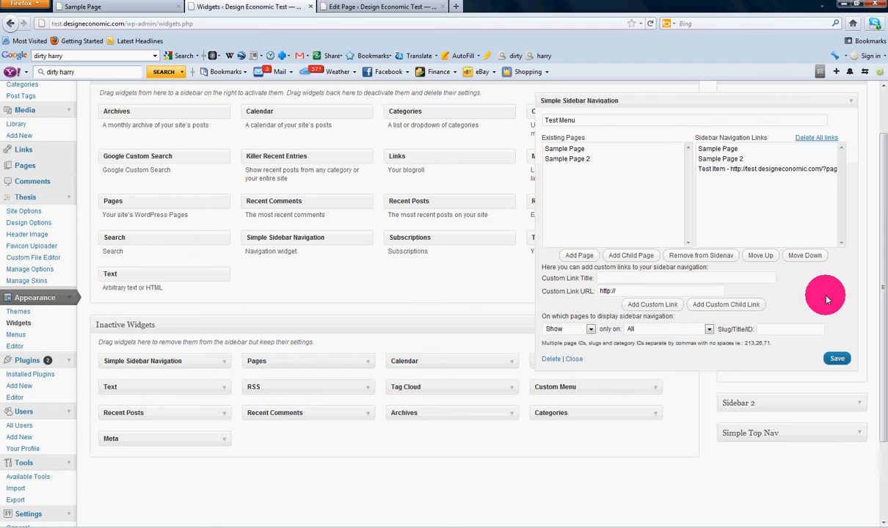
{"action": "mouse_move", "coordinate": [662, 344]}
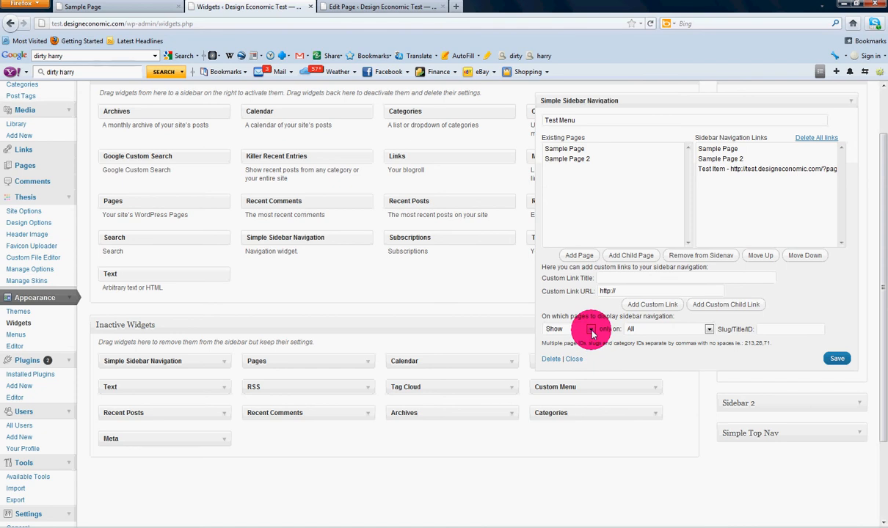
{"action": "left_click", "coordinate": [571, 328]}
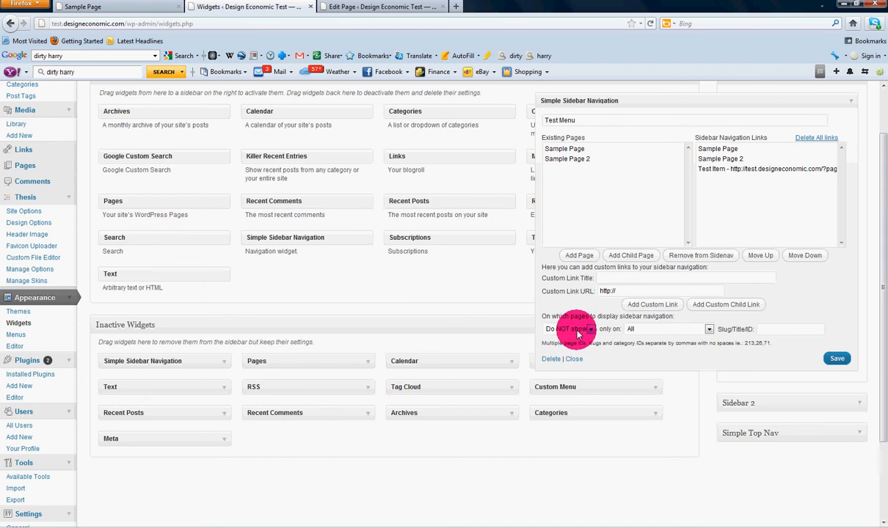
{"action": "left_click", "coordinate": [705, 329]}
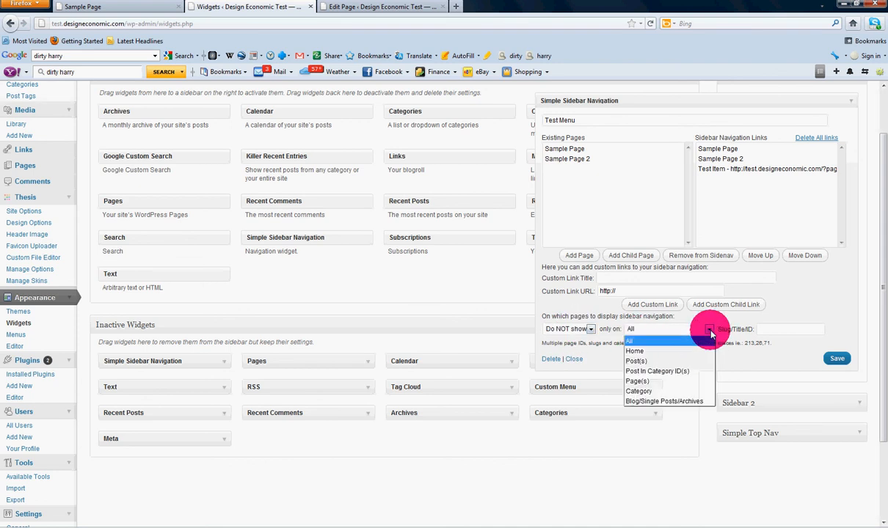
{"action": "mouse_move", "coordinate": [638, 391]}
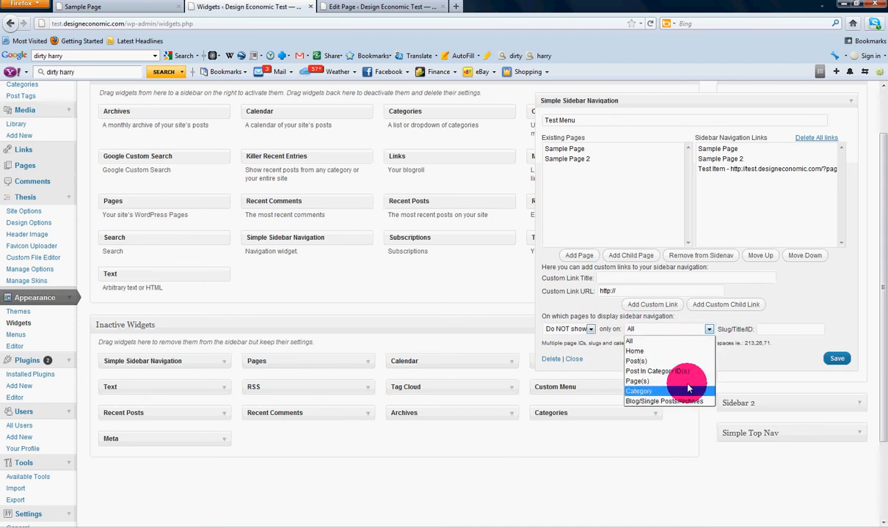
{"action": "mouse_move", "coordinate": [672, 350]}
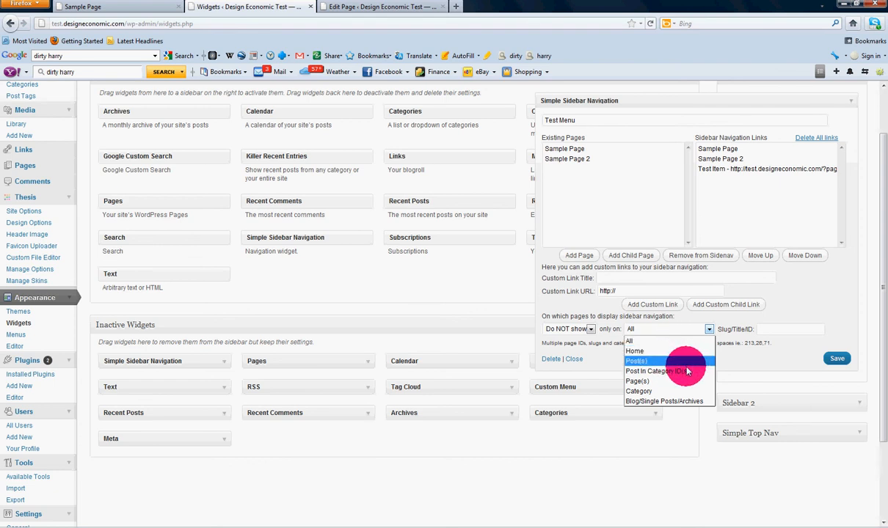
{"action": "mouse_move", "coordinate": [660, 391]}
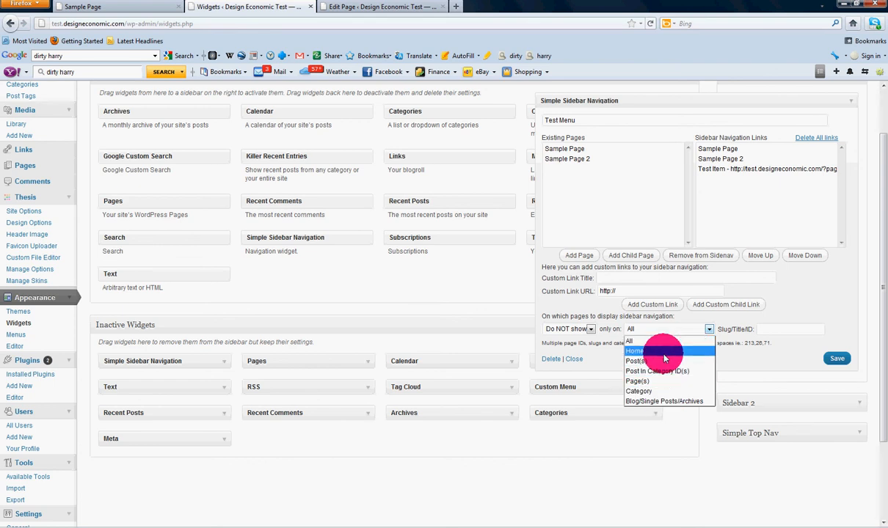
{"action": "mouse_move", "coordinate": [657, 380]}
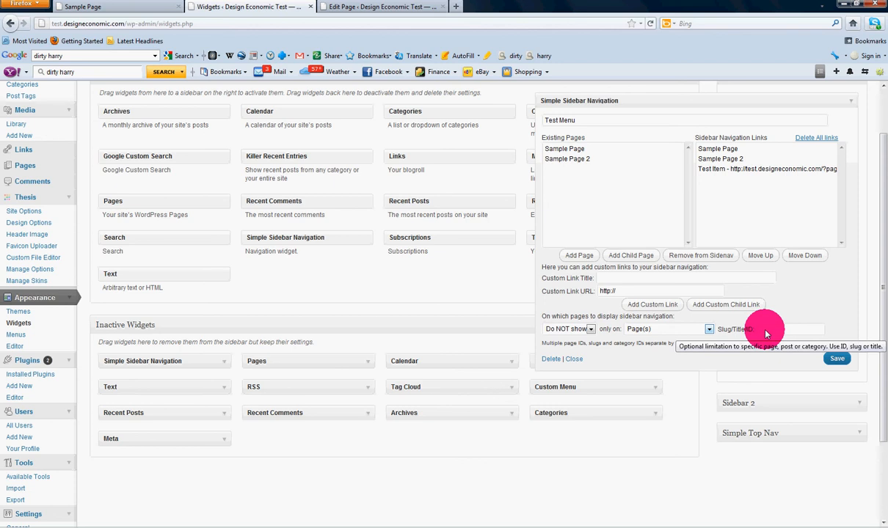
{"action": "left_click", "coordinate": [381, 6]}
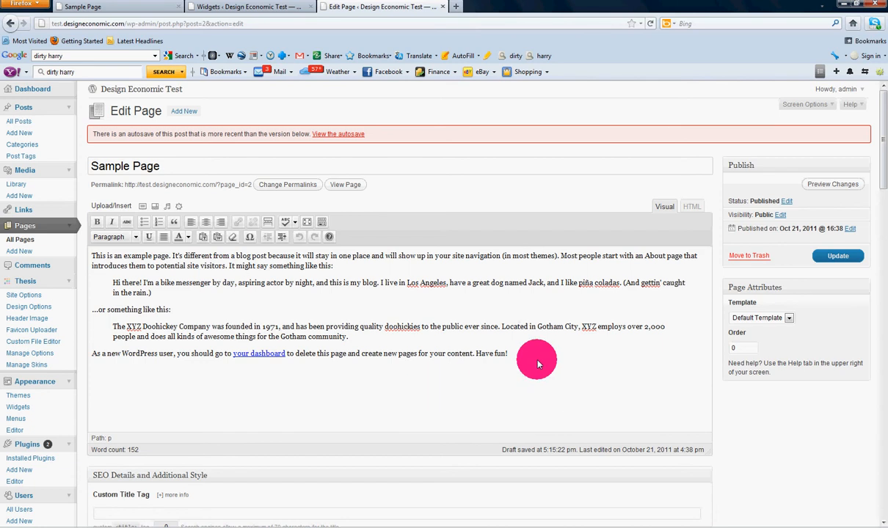
{"action": "mouse_move", "coordinate": [270, 270]}
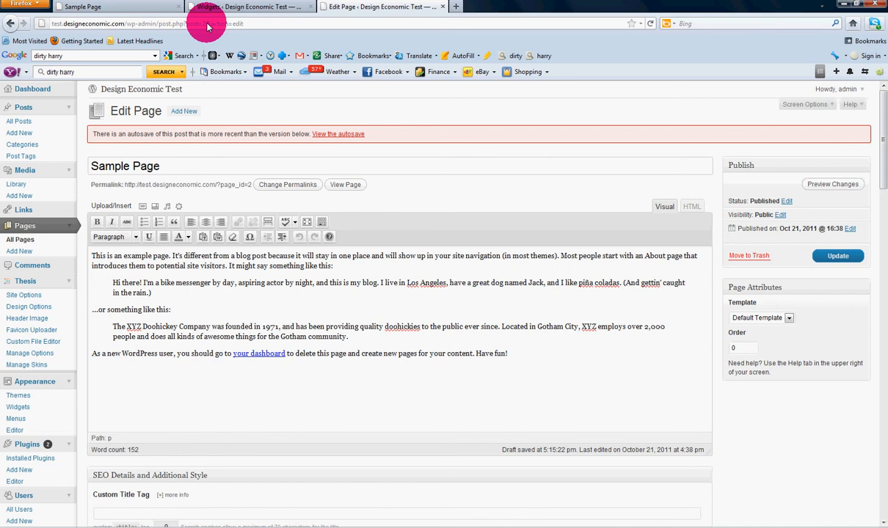
{"action": "left_click", "coordinate": [249, 6]}
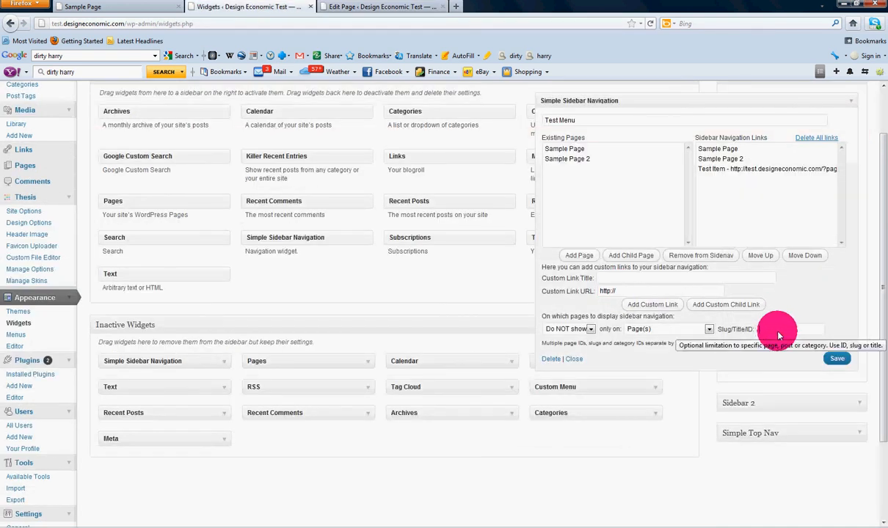
Step: Enter 2 in the Slug/Title/ID field so the rule targets Sample Page
{"action": "type", "text": "2"}
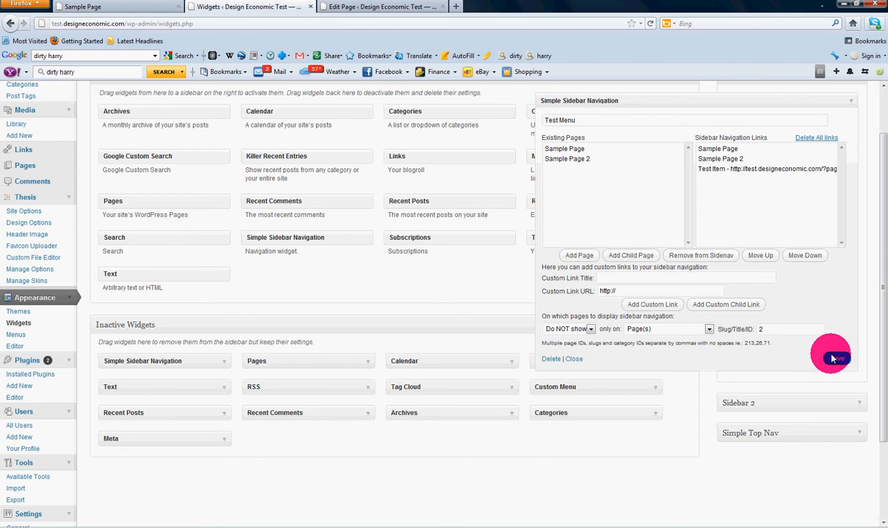
{"action": "mouse_move", "coordinate": [343, 6]}
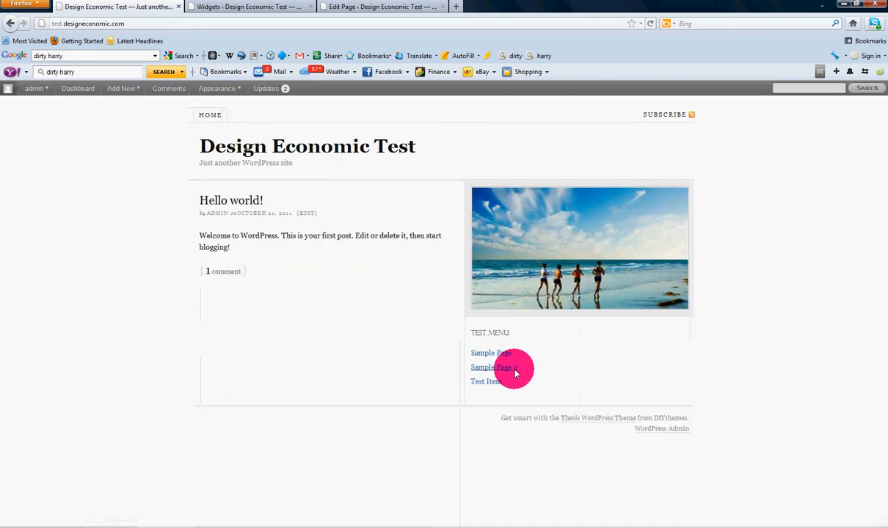
Step: View Sample Page 2 on the live site via the Test Menu sidebar link
{"action": "left_click", "coordinate": [490, 367]}
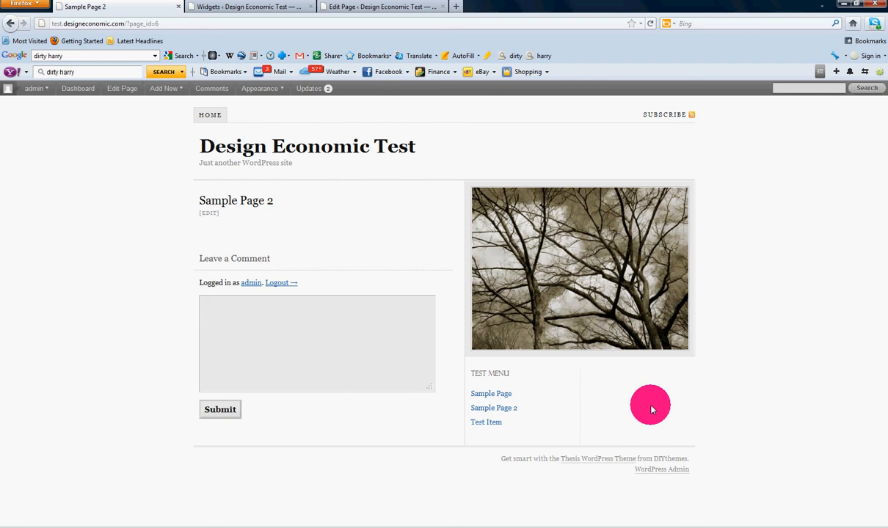
{"action": "mouse_move", "coordinate": [567, 414]}
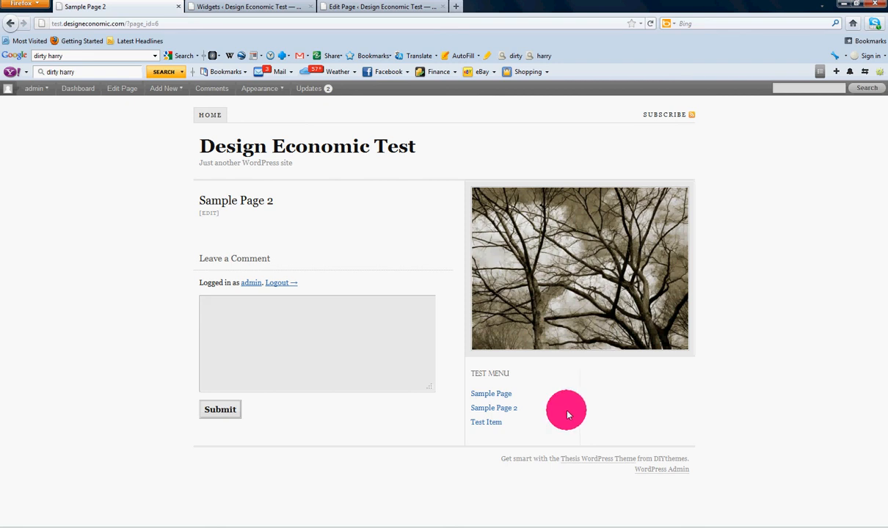
{"action": "mouse_move", "coordinate": [263, 13]}
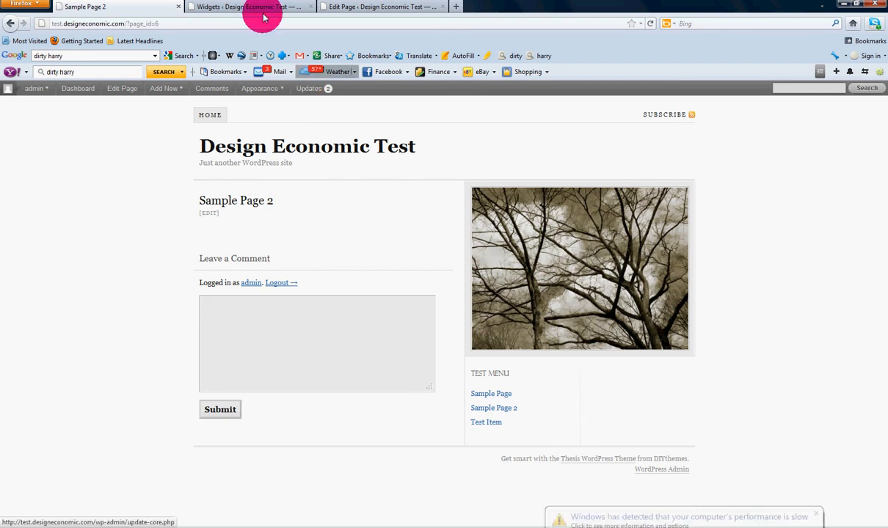
Step: Switch back to the Widgets screen showing the Test Menu widget's rule and ID 2
{"action": "left_click", "coordinate": [249, 6]}
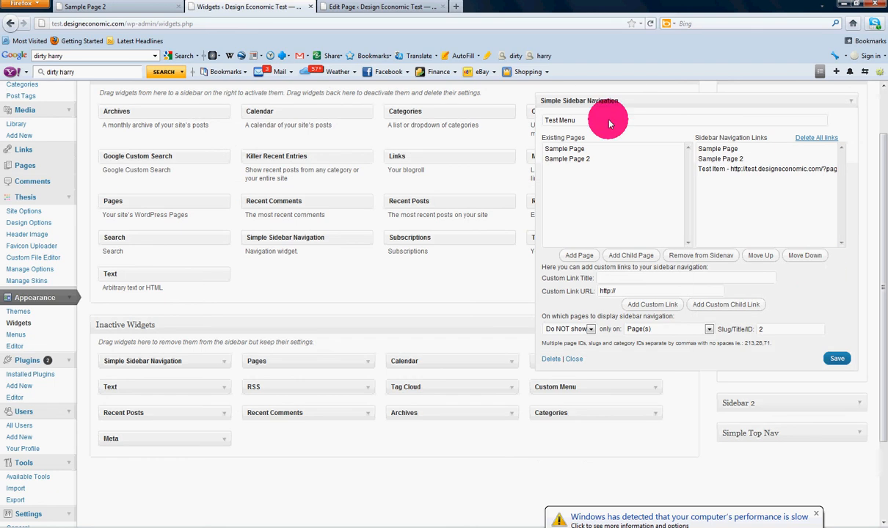
{"action": "mouse_move", "coordinate": [836, 291]}
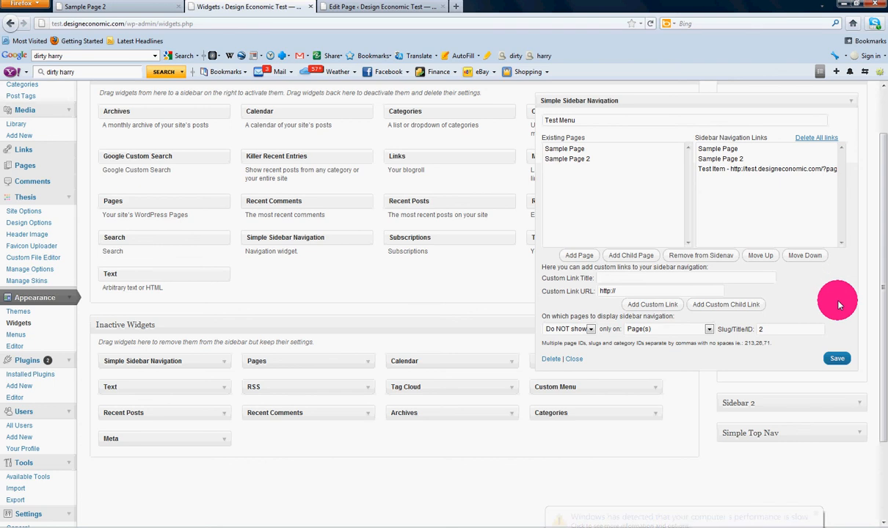
{"action": "mouse_move", "coordinate": [848, 299]}
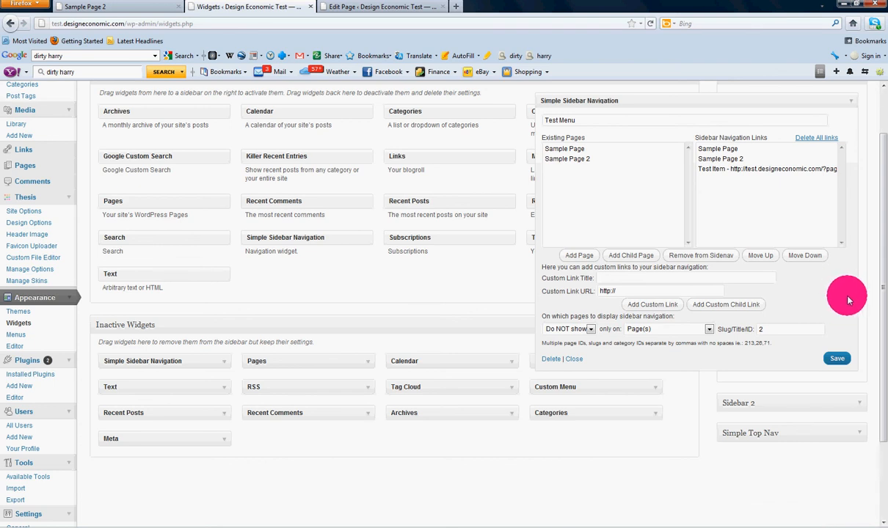